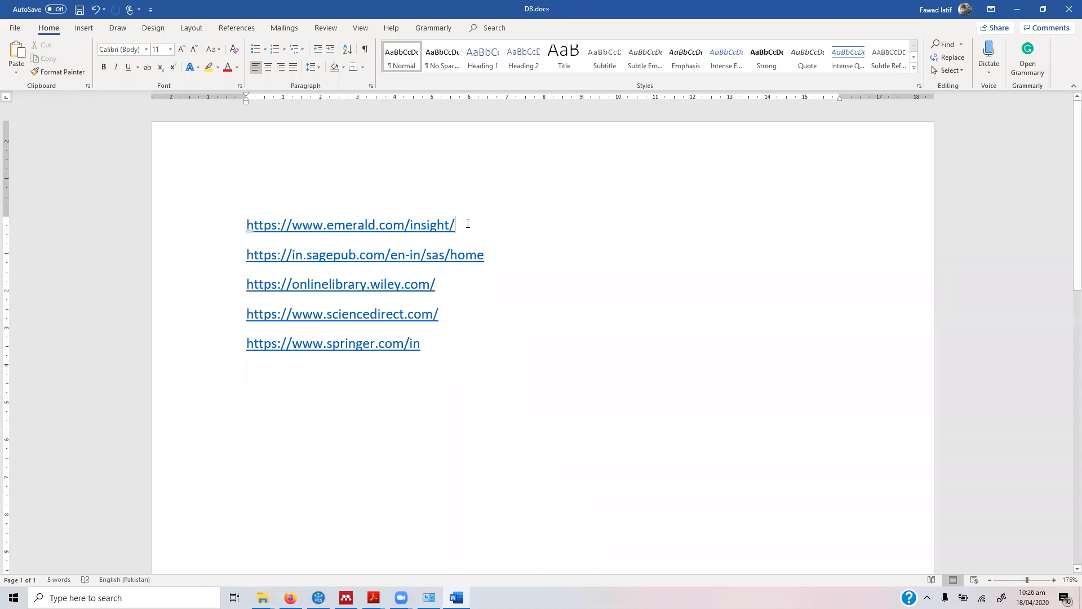
pyautogui.moveTo(327, 529)
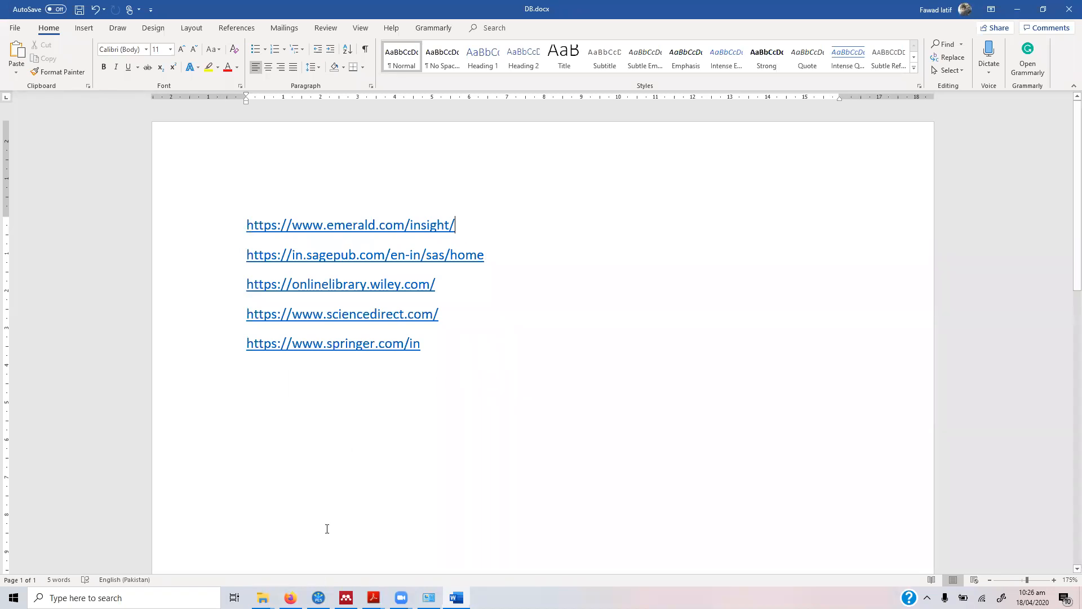
# Bring up the Firefox window showing the Springer site, leaving the Word list of links.
pyautogui.click(334, 343)
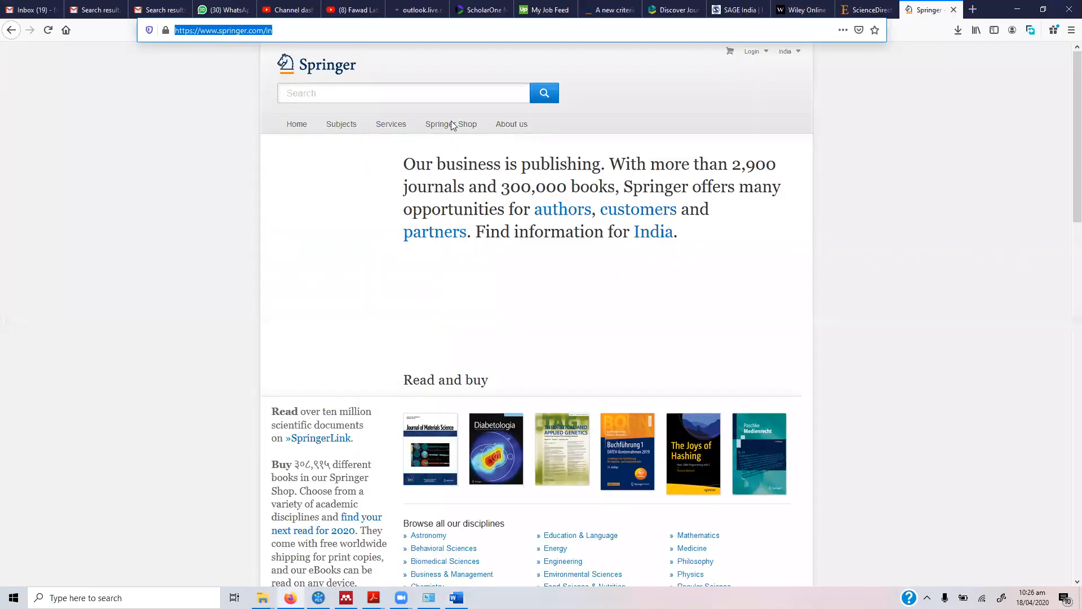
# Search Emerald Insight for Servant Leadership, returning over 5000 results.
pyautogui.click(674, 9)
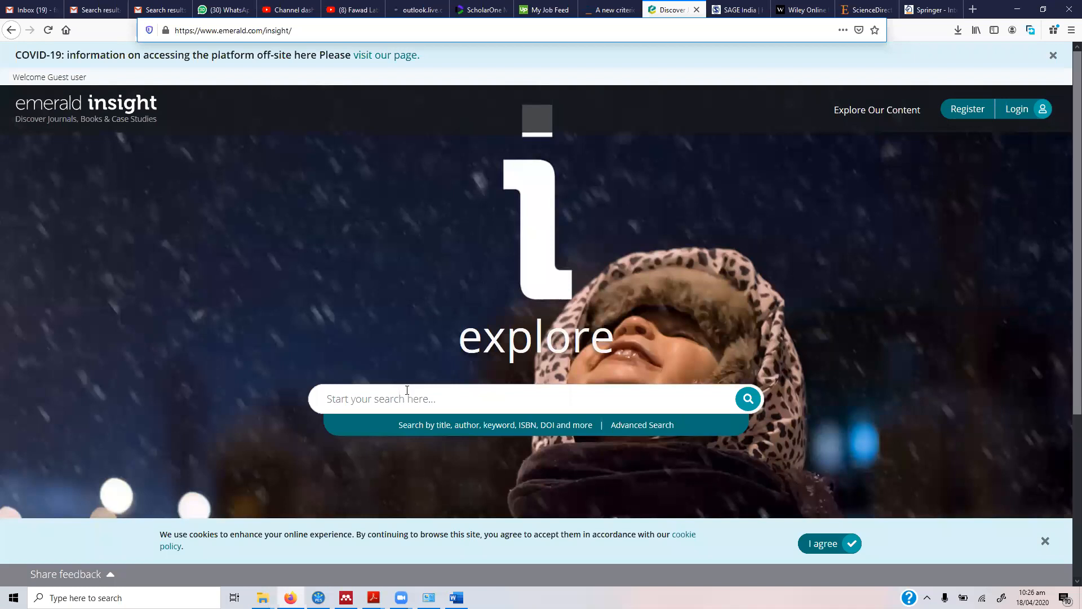
pyautogui.click(406, 400)
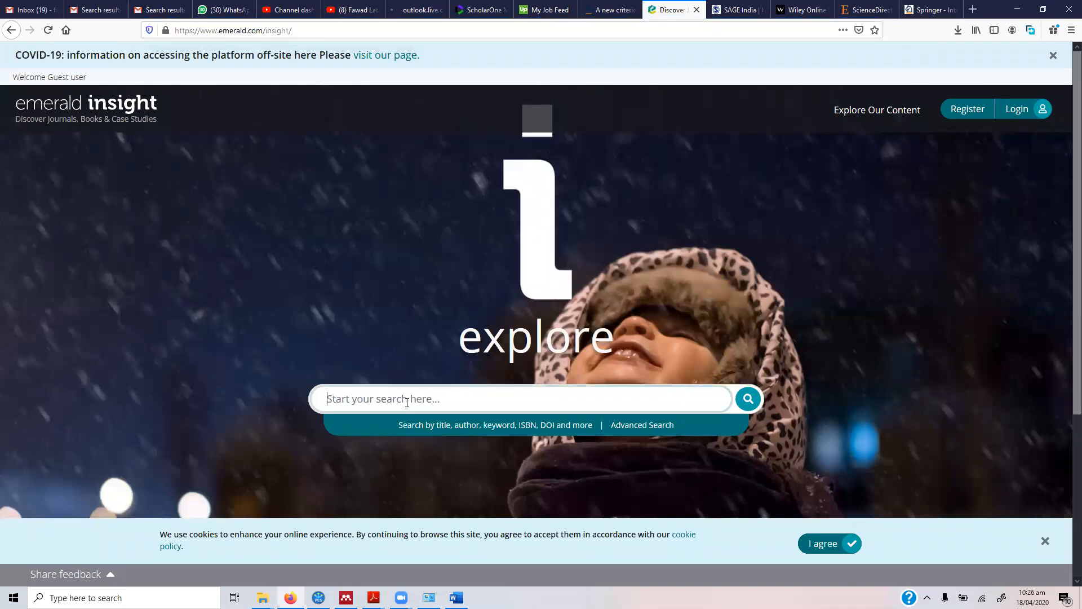
pyautogui.write('Servant Leadership')
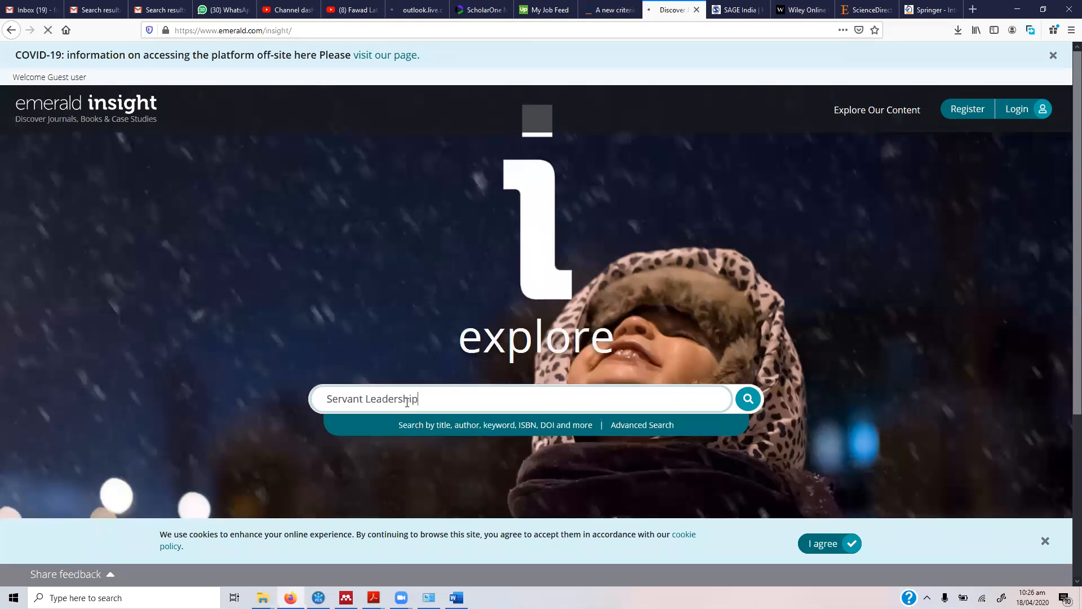
pyautogui.click(749, 400)
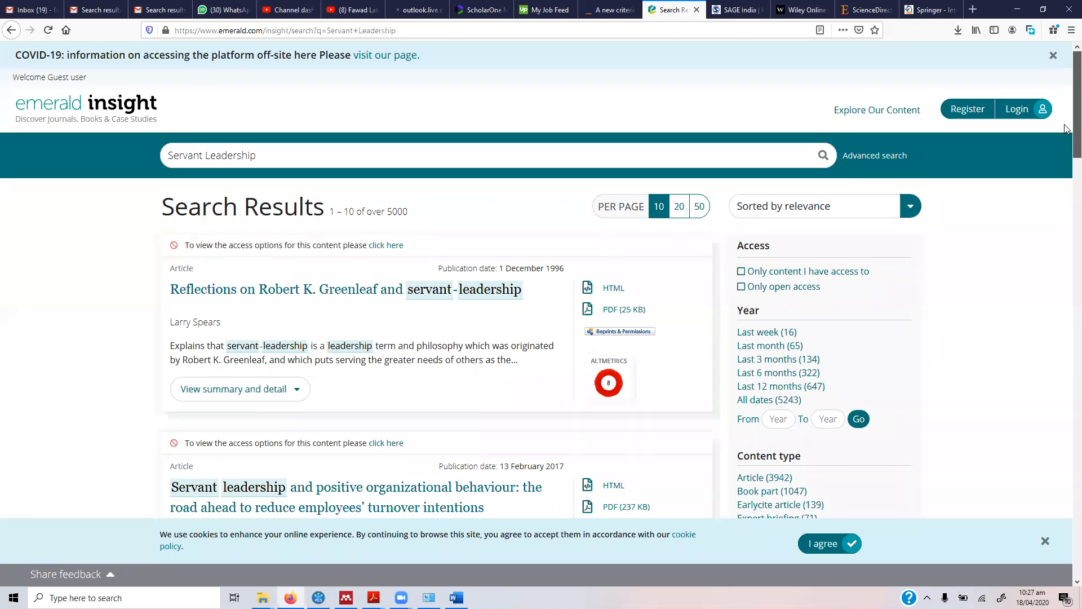
# Filter the Emerald results to the last 3 months (134 items) and scroll through them.
pyautogui.scroll(-3)
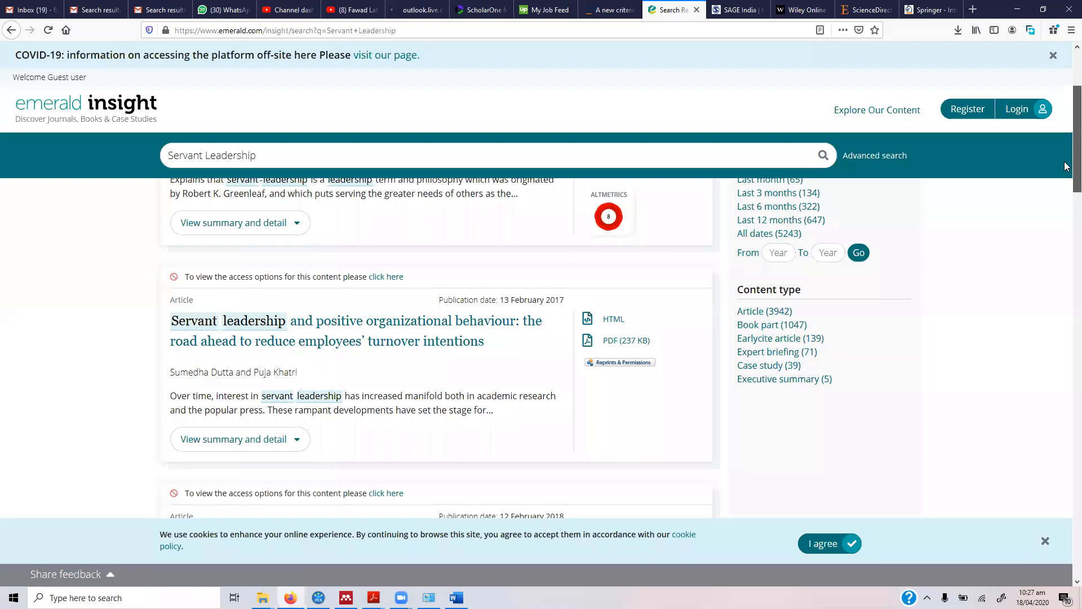
pyautogui.scroll(3)
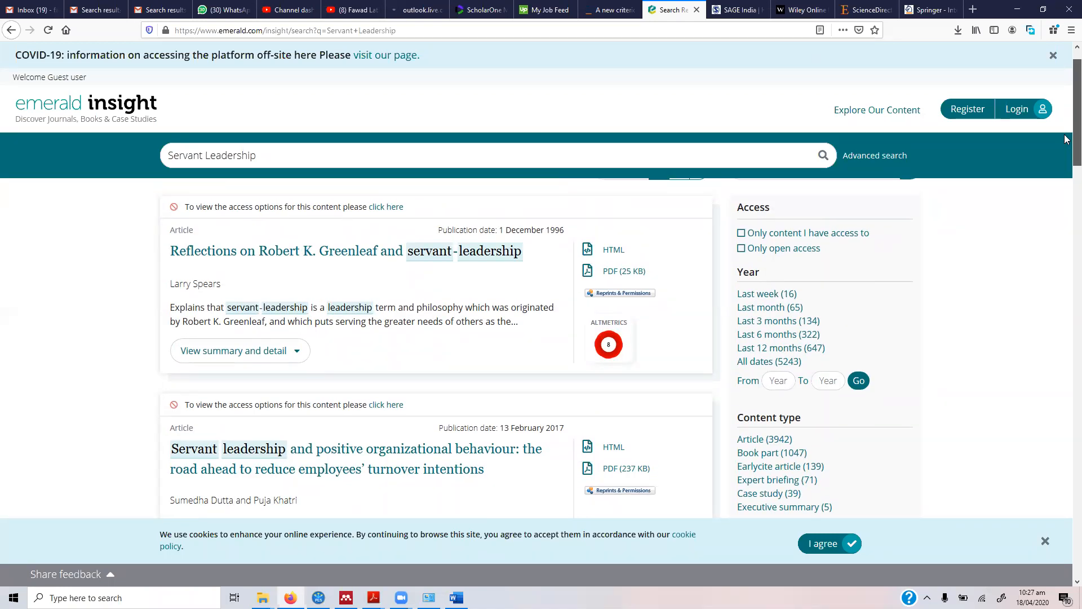
pyautogui.moveTo(774, 311)
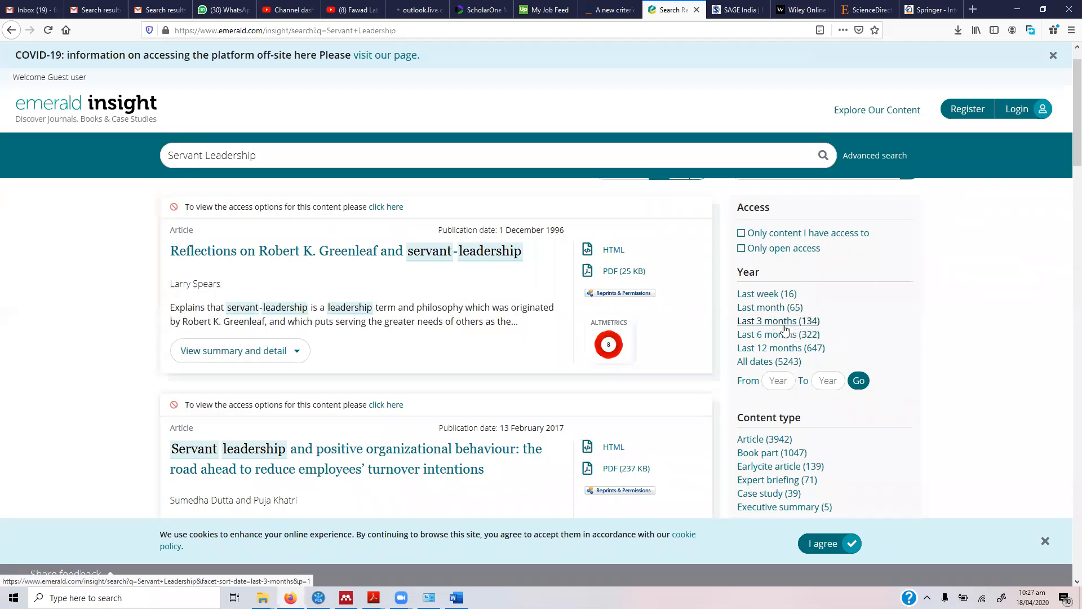
pyautogui.click(778, 320)
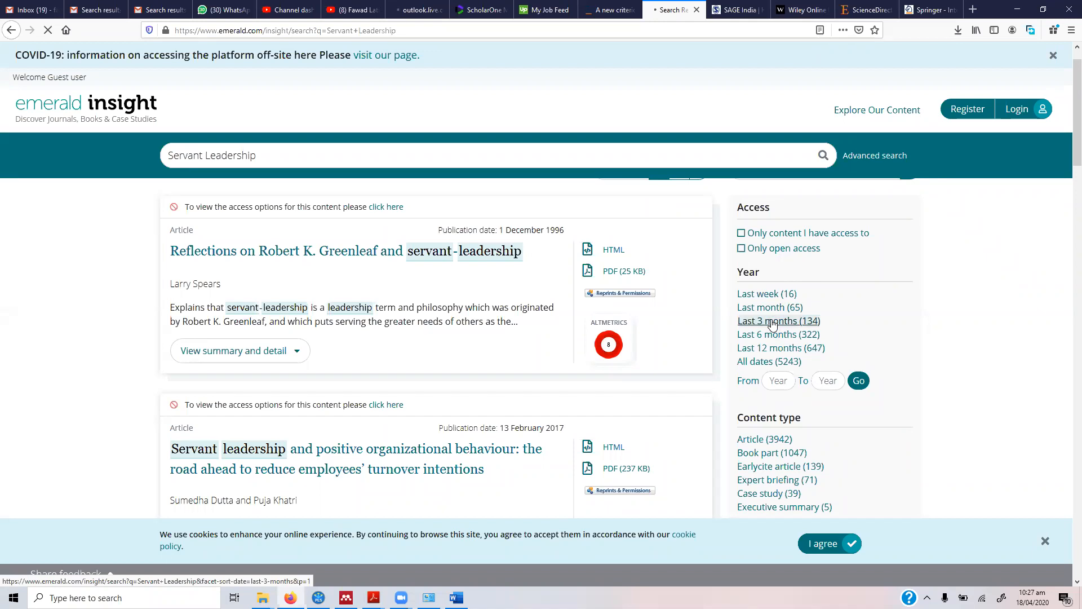
pyautogui.click(778, 321)
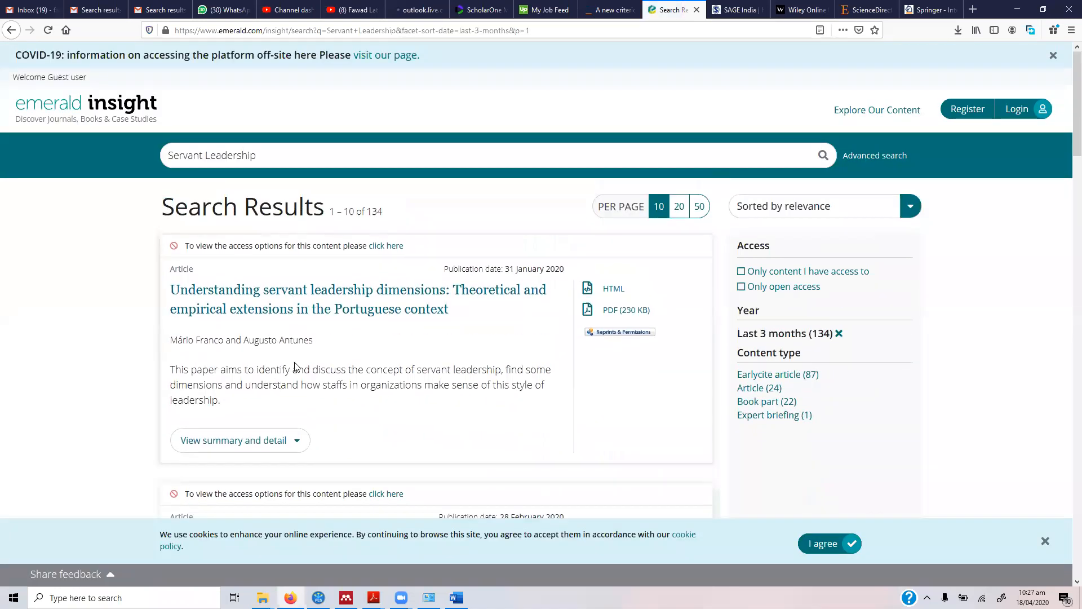
pyautogui.moveTo(1066, 155)
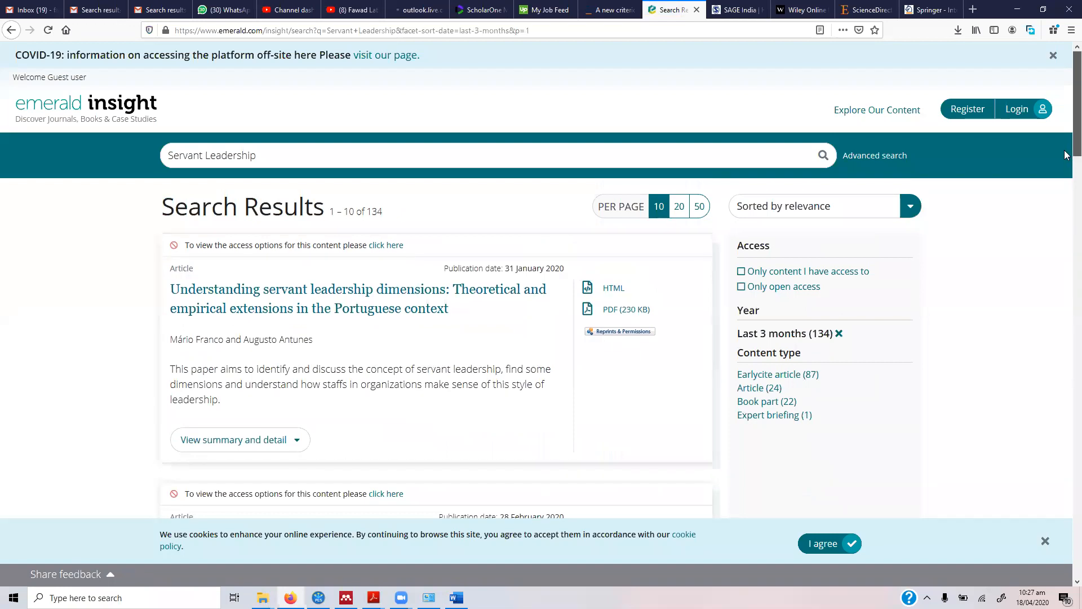
pyautogui.scroll(-3)
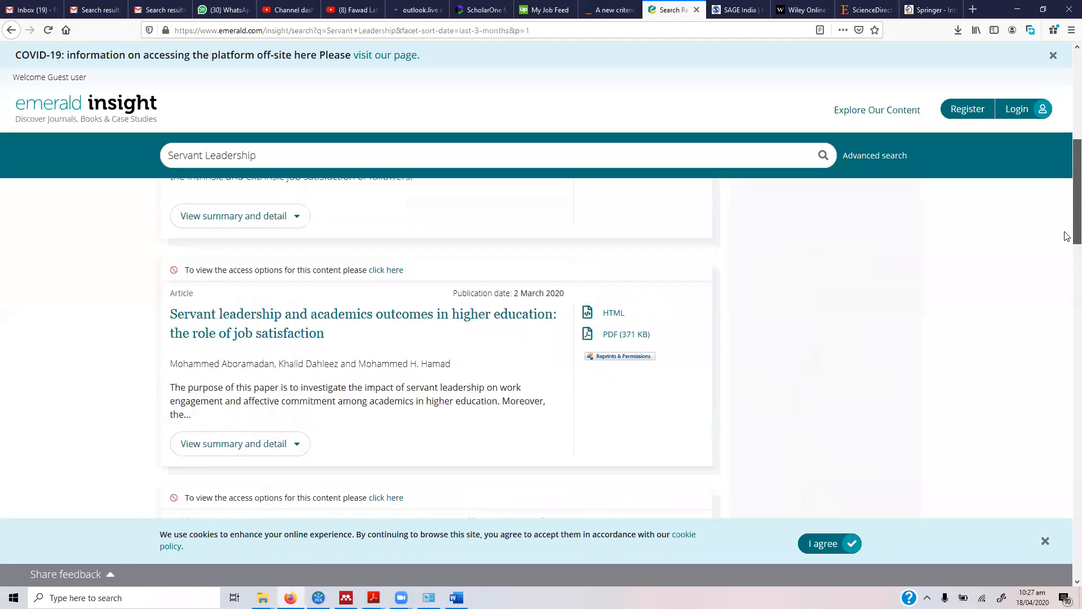
pyautogui.scroll(-3)
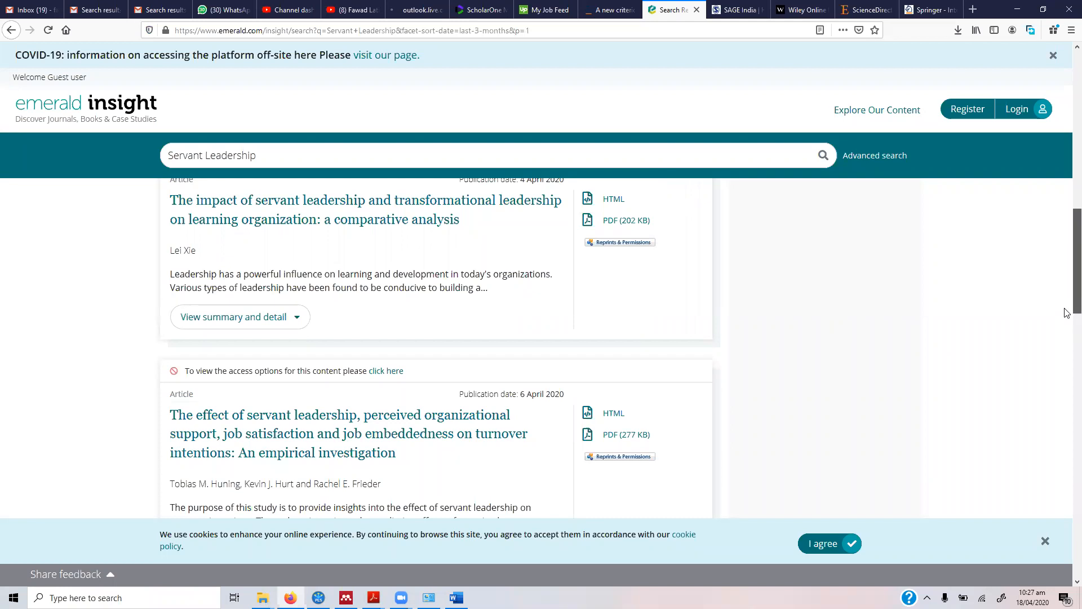
pyautogui.scroll(-3)
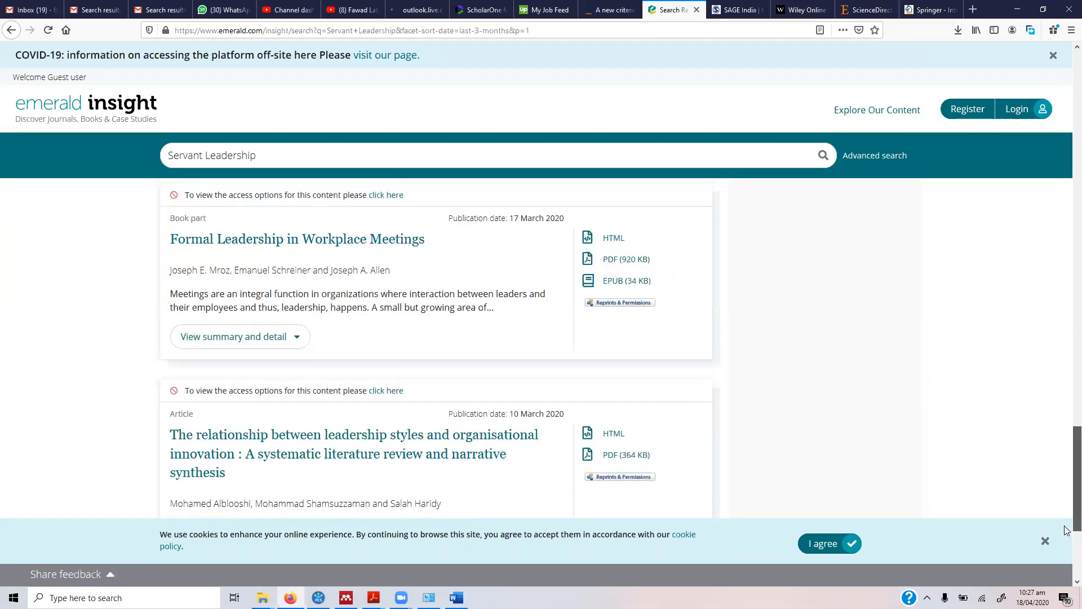
pyautogui.scroll(-3)
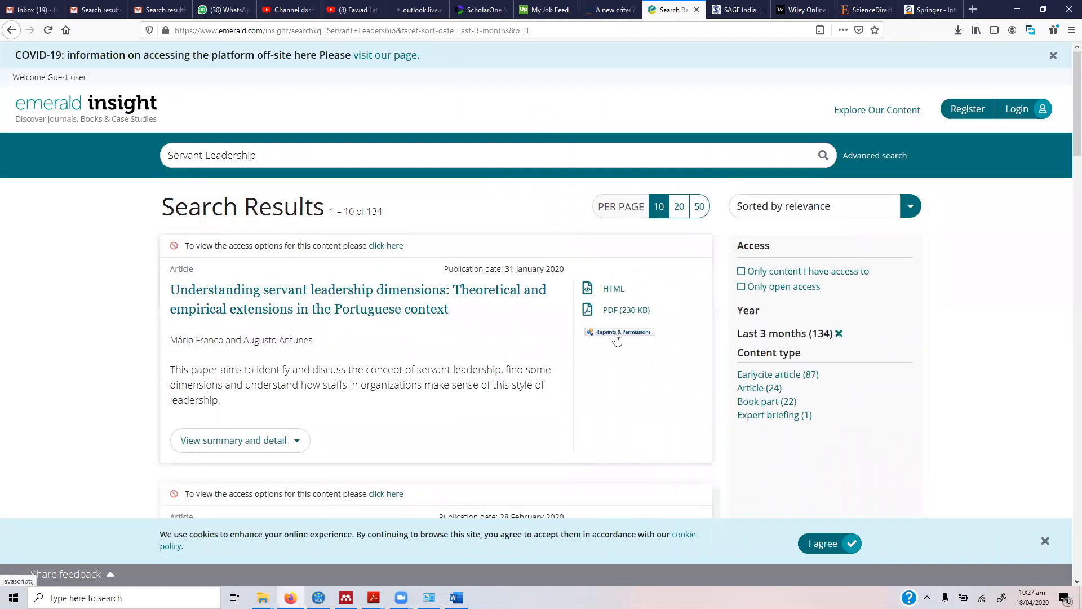
pyautogui.moveTo(619, 300)
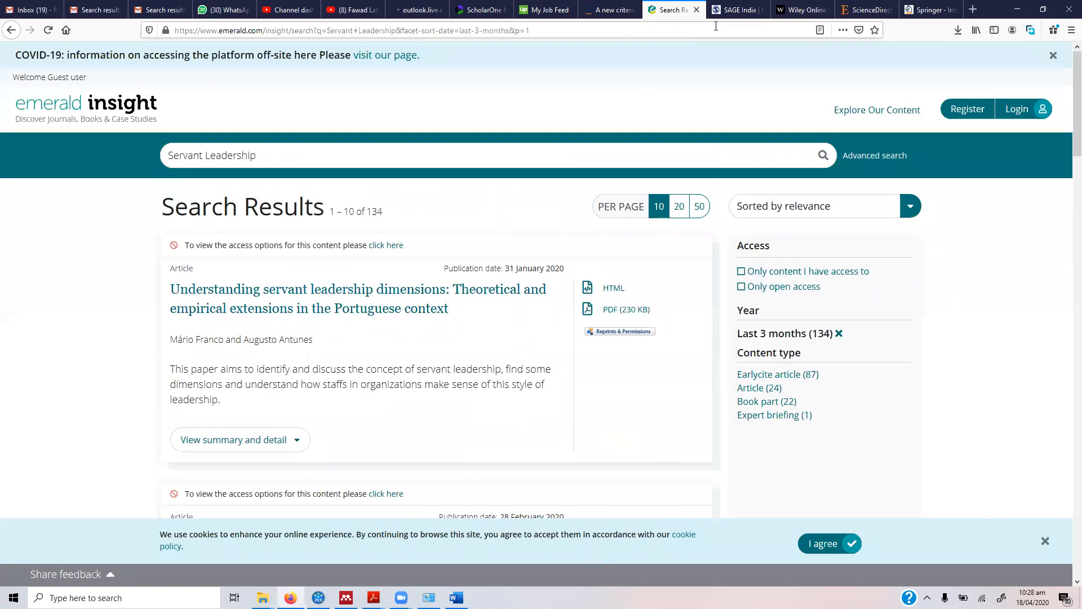
# Enter Servant Leadership into the SAGE Publishing site search box.
pyautogui.click(736, 9)
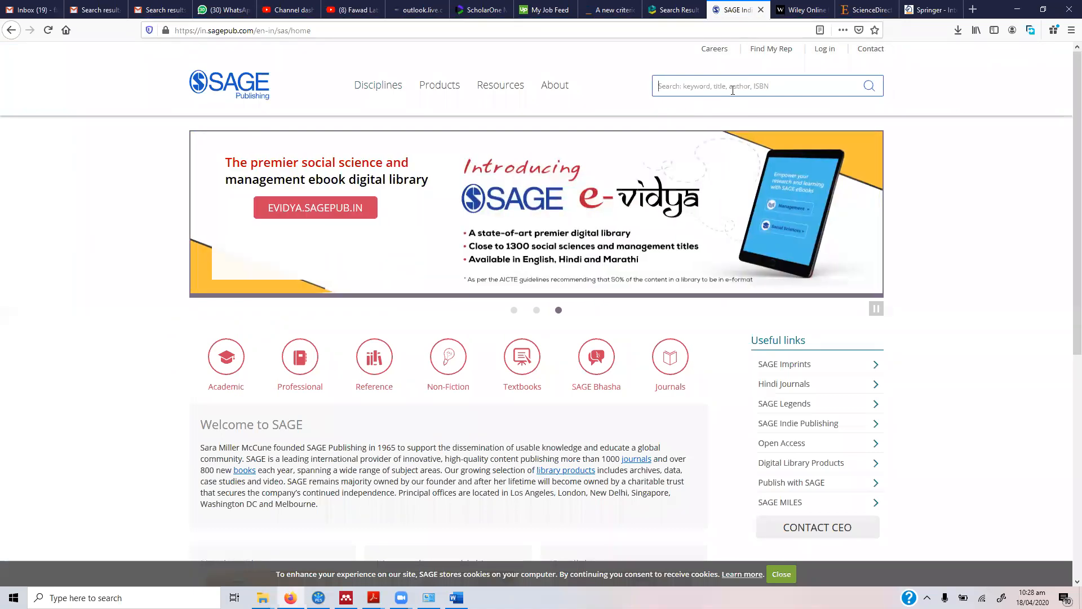
pyautogui.write('Servant Leadership')
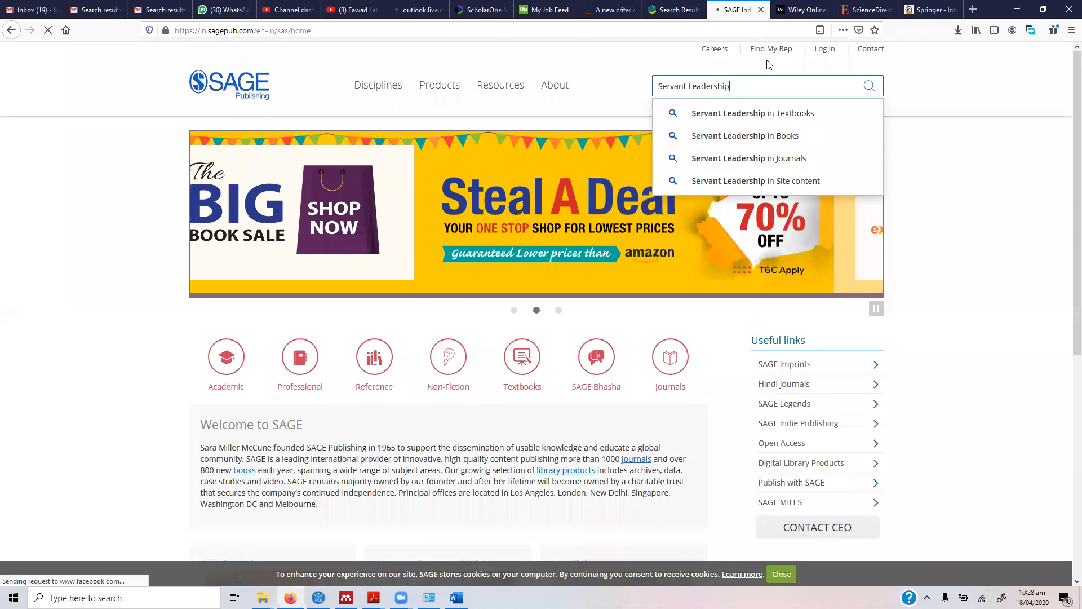
# Submit a Servant Leadership search on Wiley Online Library, then move to ScienceDirect.
pyautogui.click(805, 9)
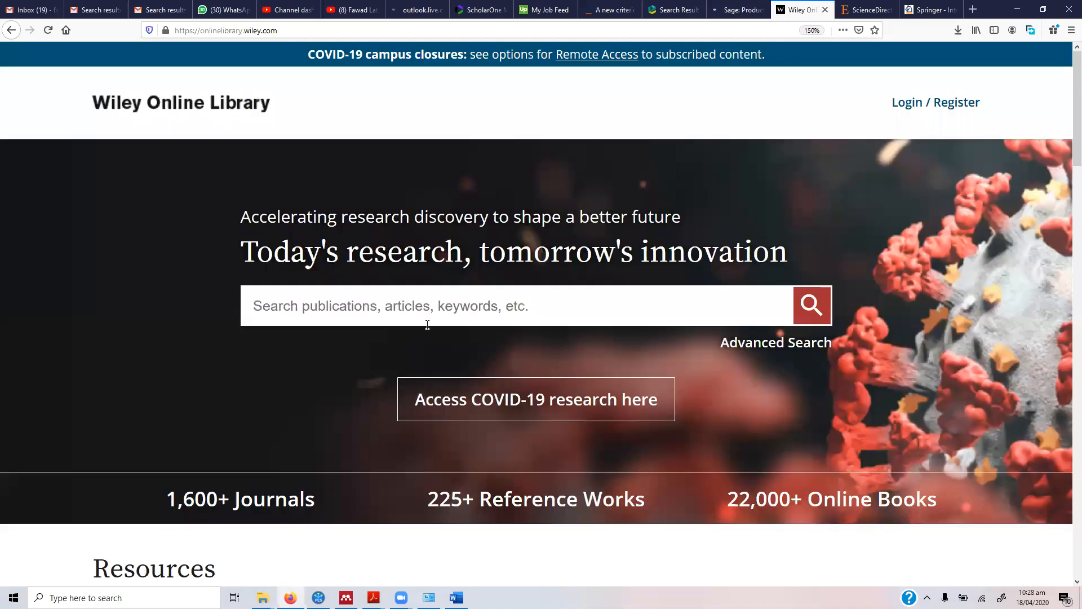
pyautogui.write('S')
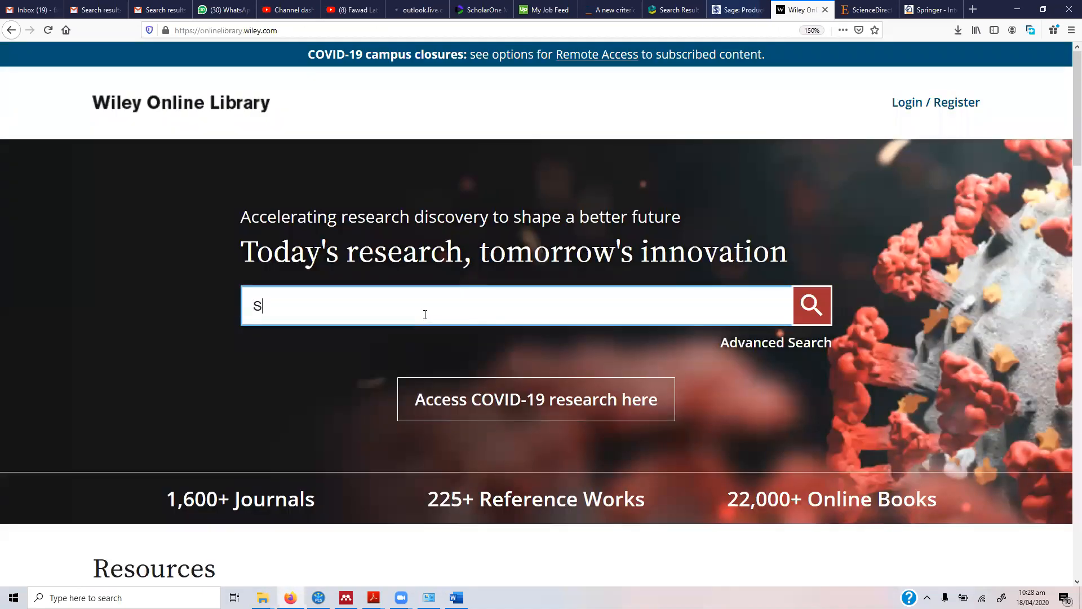
pyautogui.write('ervant Leadership')
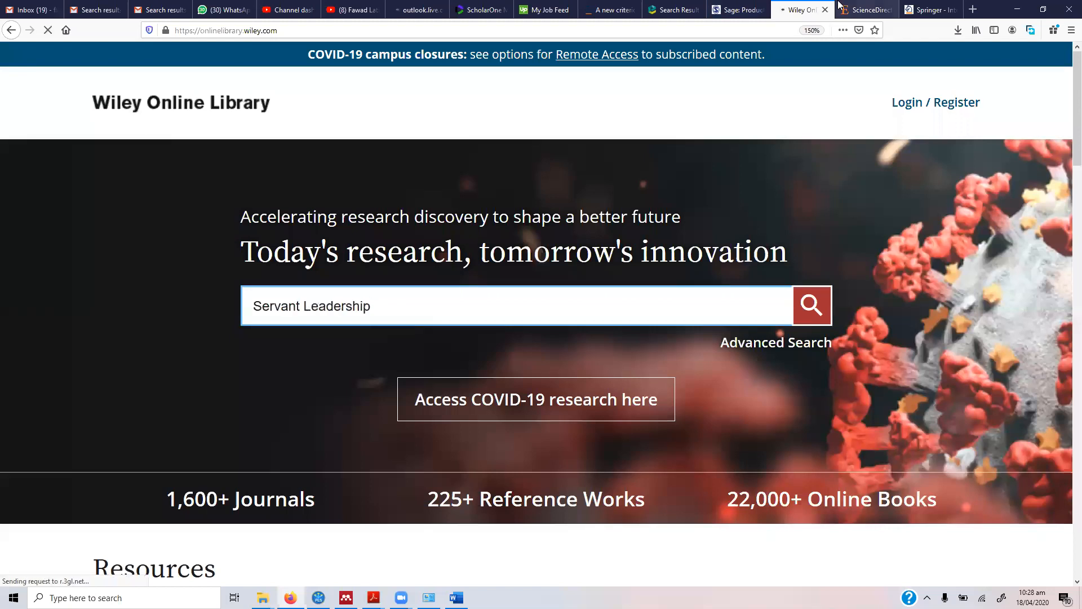
pyautogui.click(866, 9)
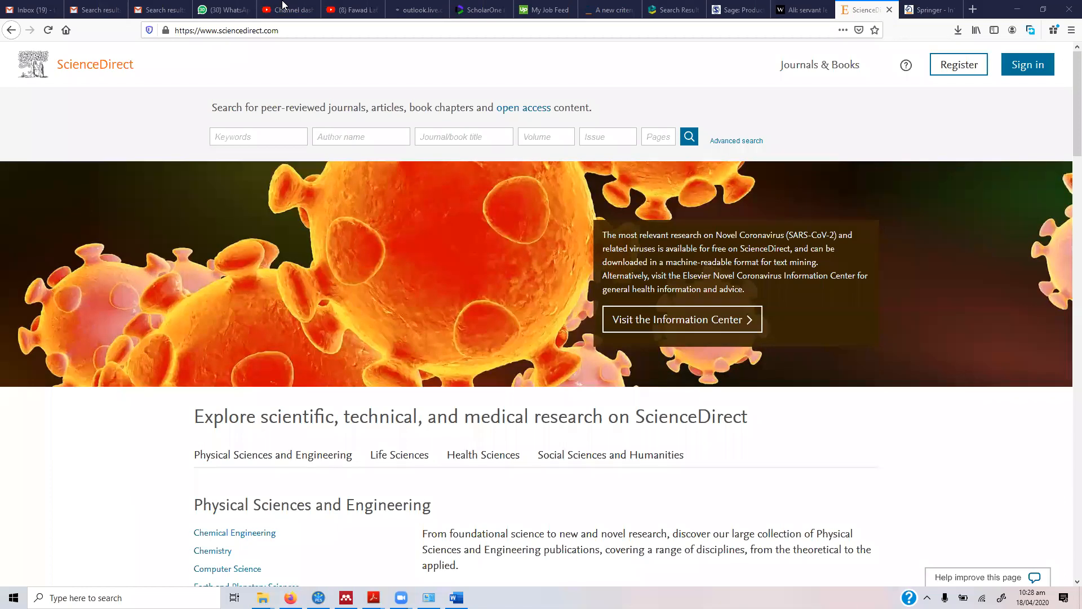
# Run a ScienceDirect keyword search for Servant Leadership, then move to the Springer page.
pyautogui.click(799, 9)
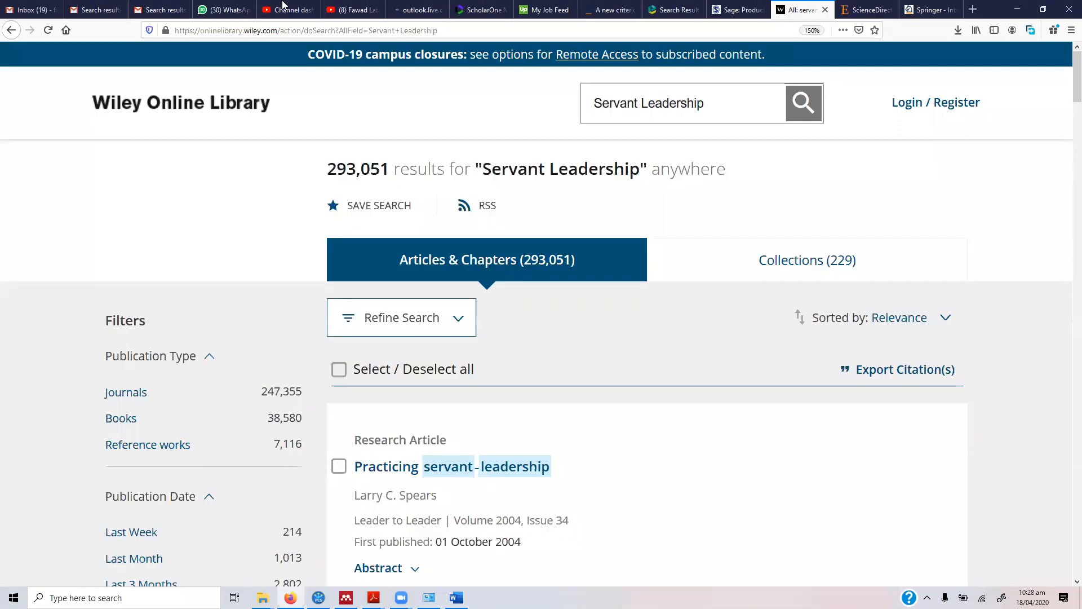
pyautogui.click(865, 9)
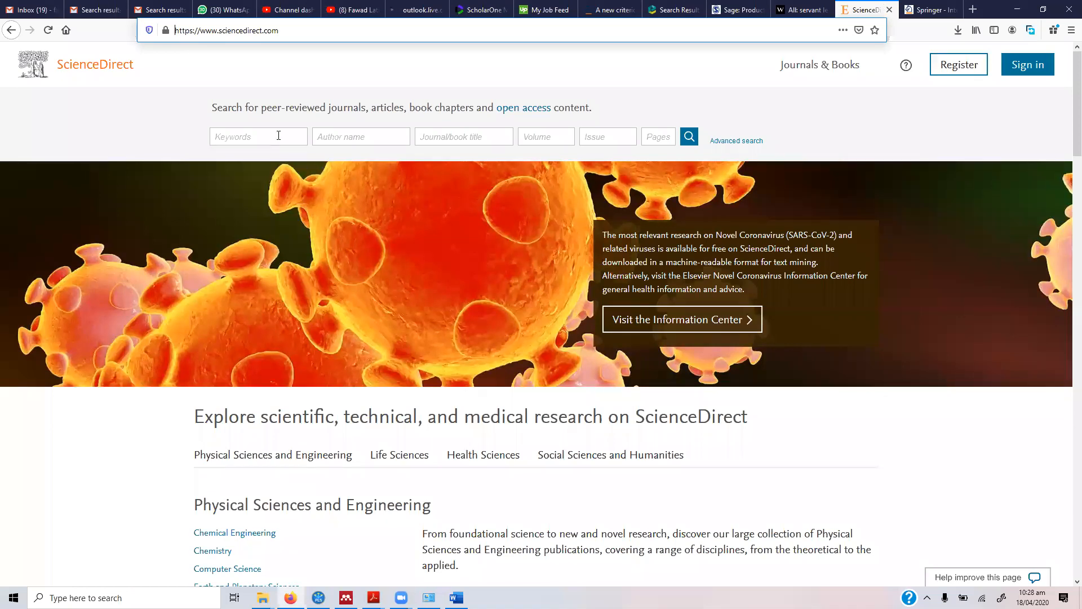
pyautogui.write('Servant Leadership')
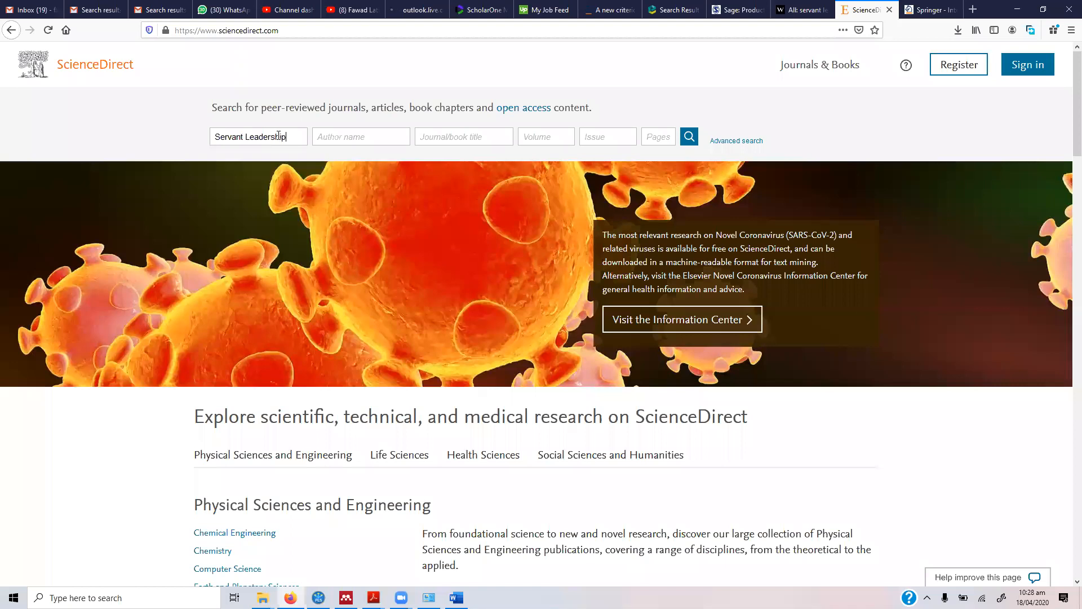
pyautogui.click(688, 136)
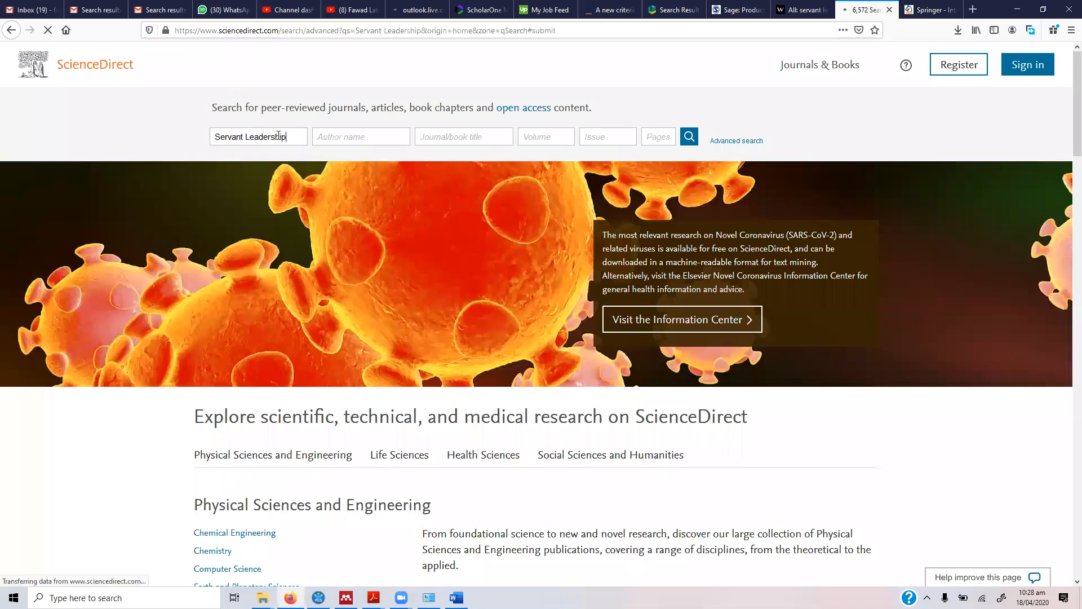
pyautogui.click(928, 9)
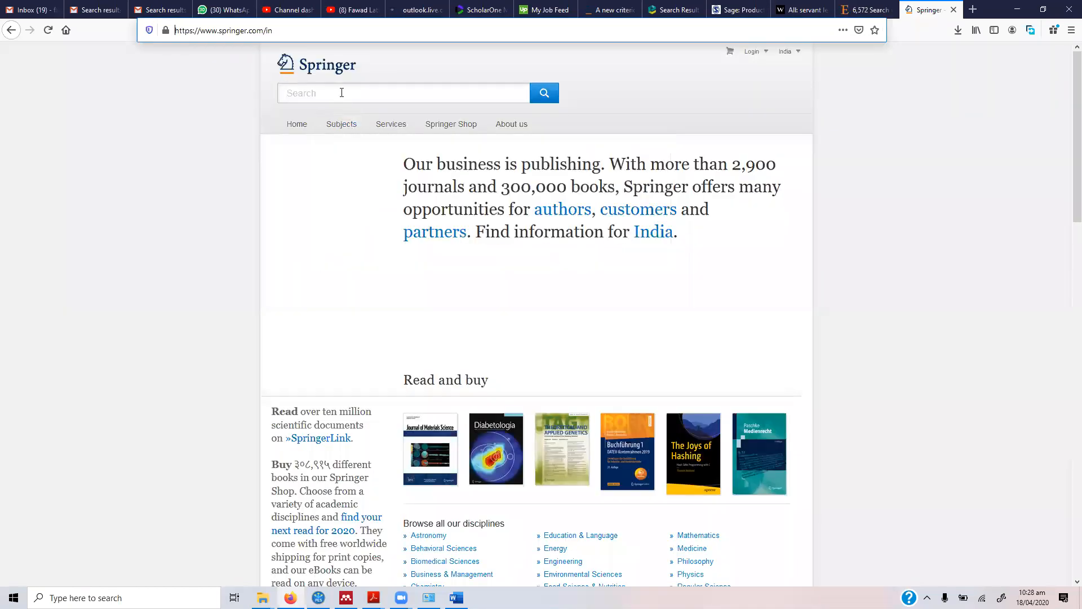
# Search Springer for Servant Leadership, returning 5,285 results.
pyautogui.write('Servant Leadersh')
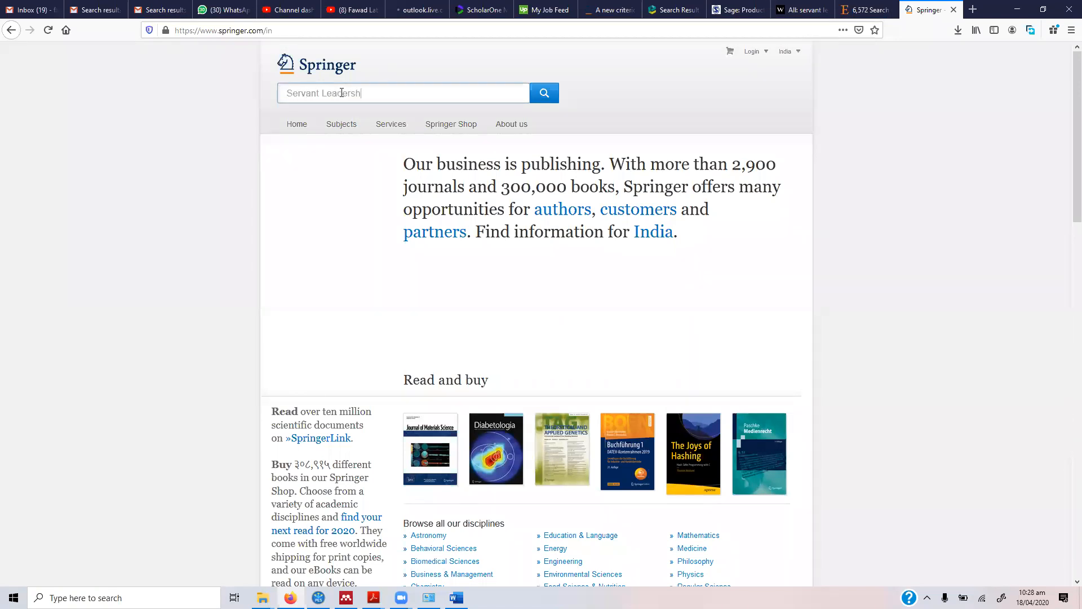
pyautogui.click(545, 93)
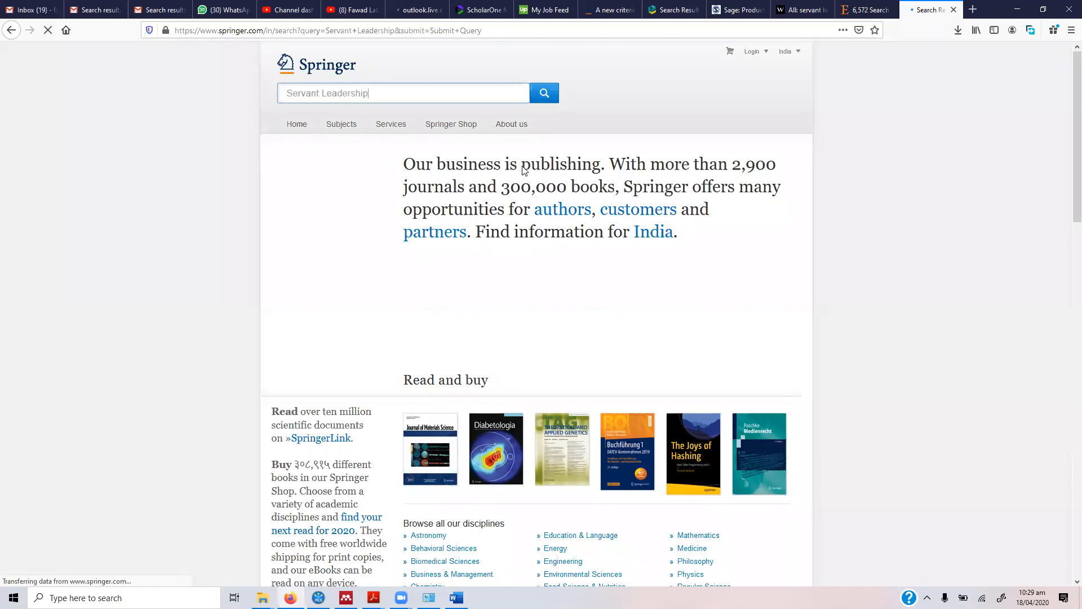
pyautogui.click(545, 92)
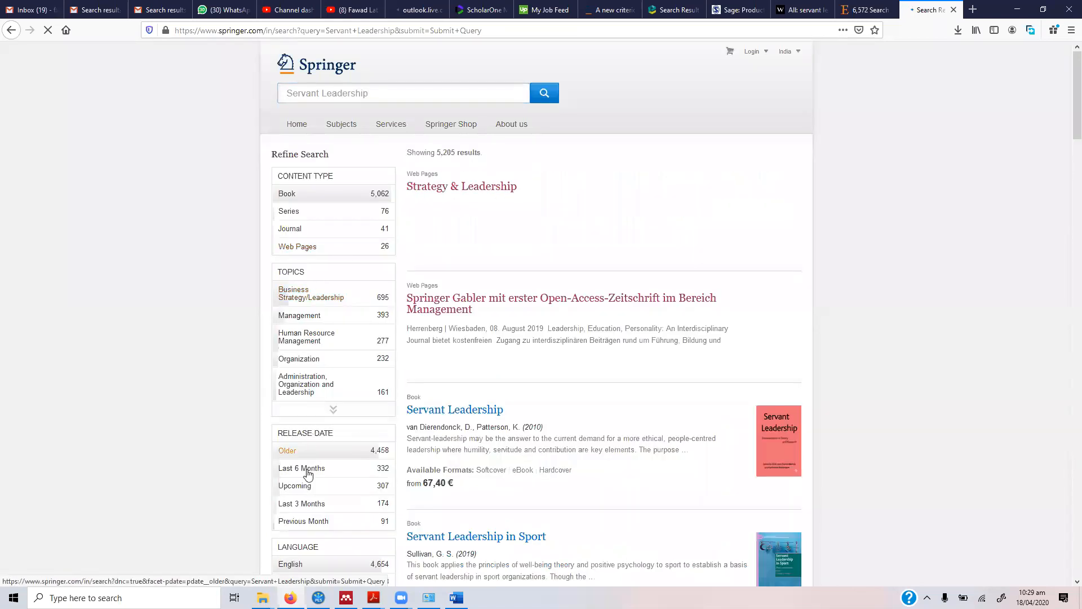
# Return to the ScienceDirect results, dismiss the sign-in prompt and limit them to 2020.
pyautogui.click(302, 468)
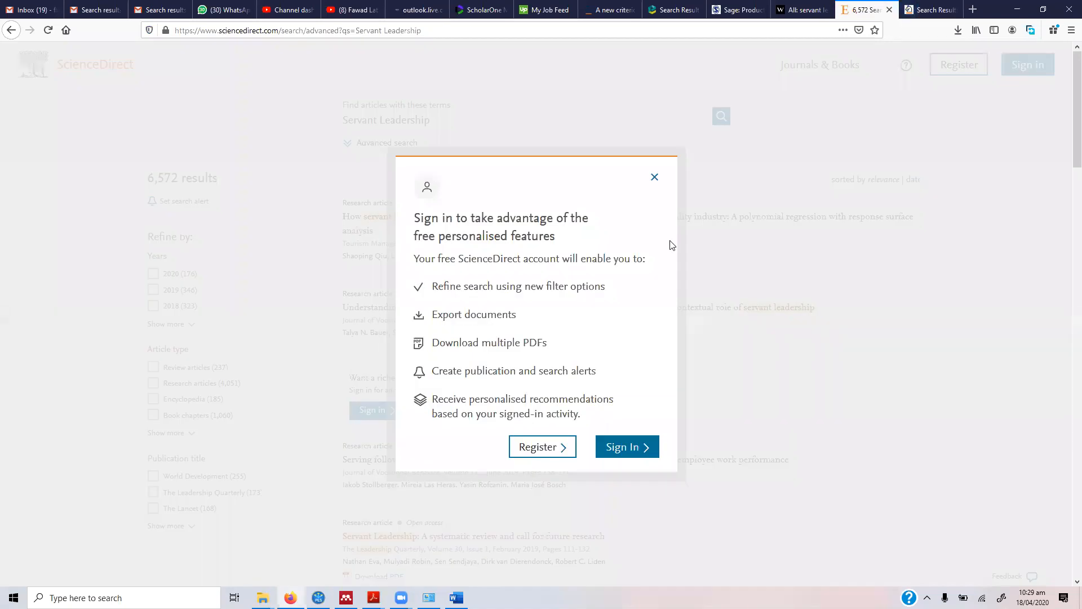
pyautogui.click(654, 177)
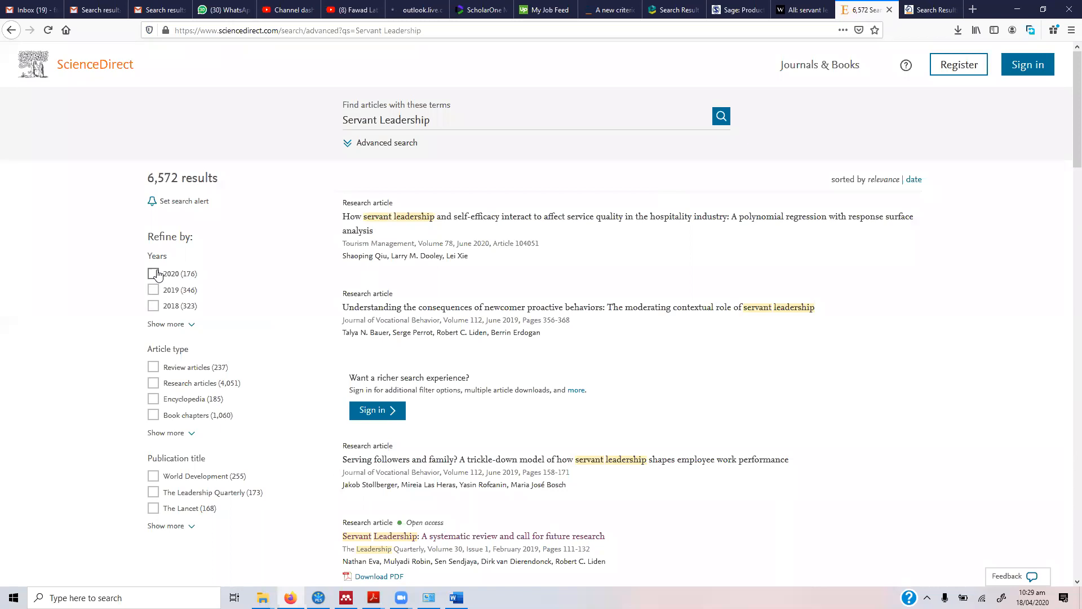
pyautogui.click(153, 273)
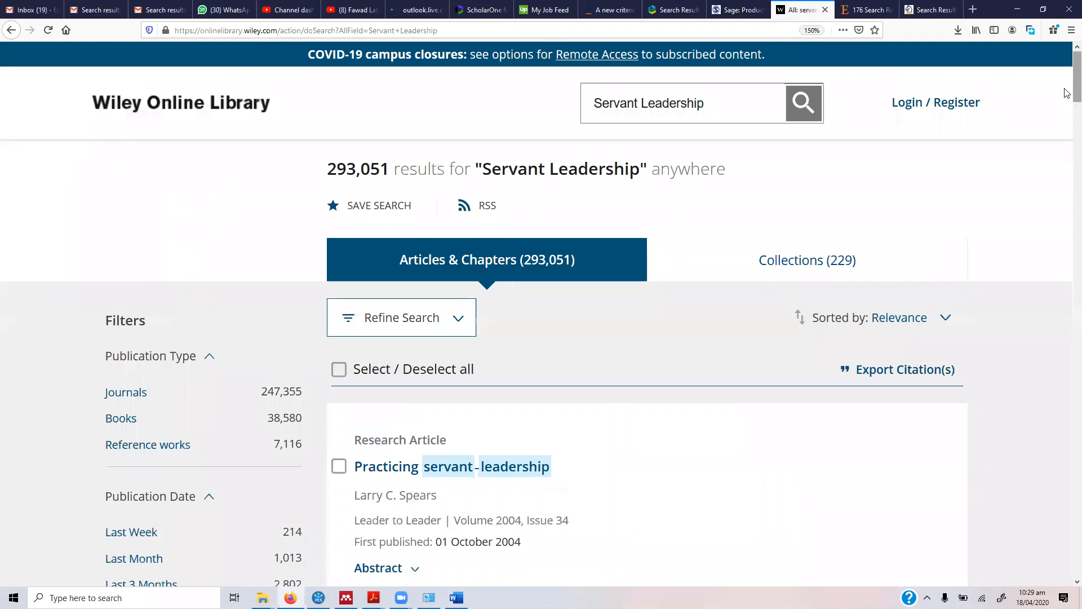
# Limit the Wiley results to the last 3 months, leaving 2,802 items, and start editing the query.
pyautogui.scroll(-3)
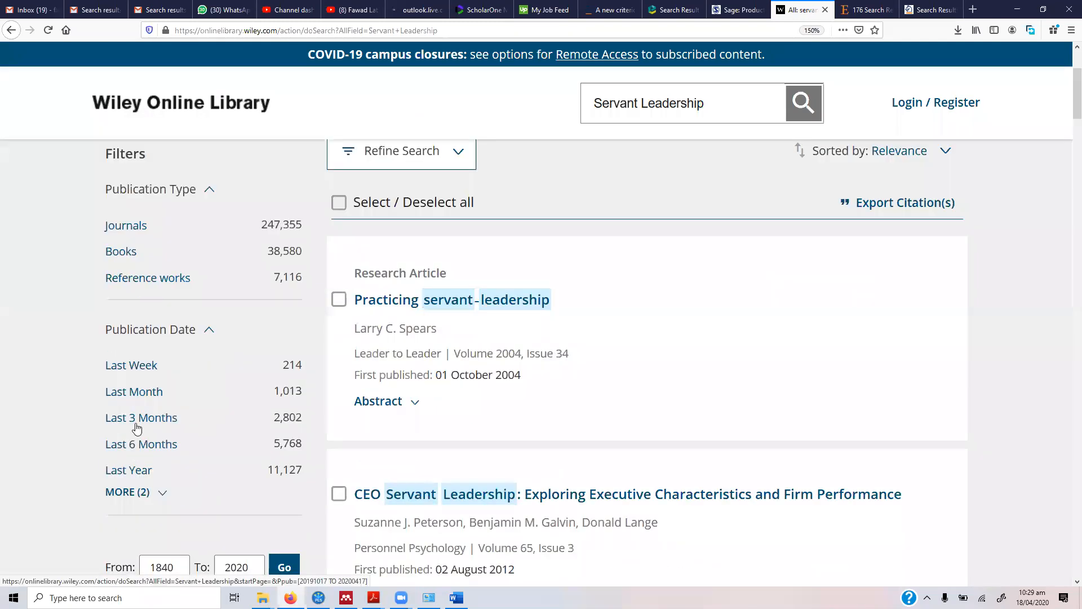
pyautogui.click(141, 417)
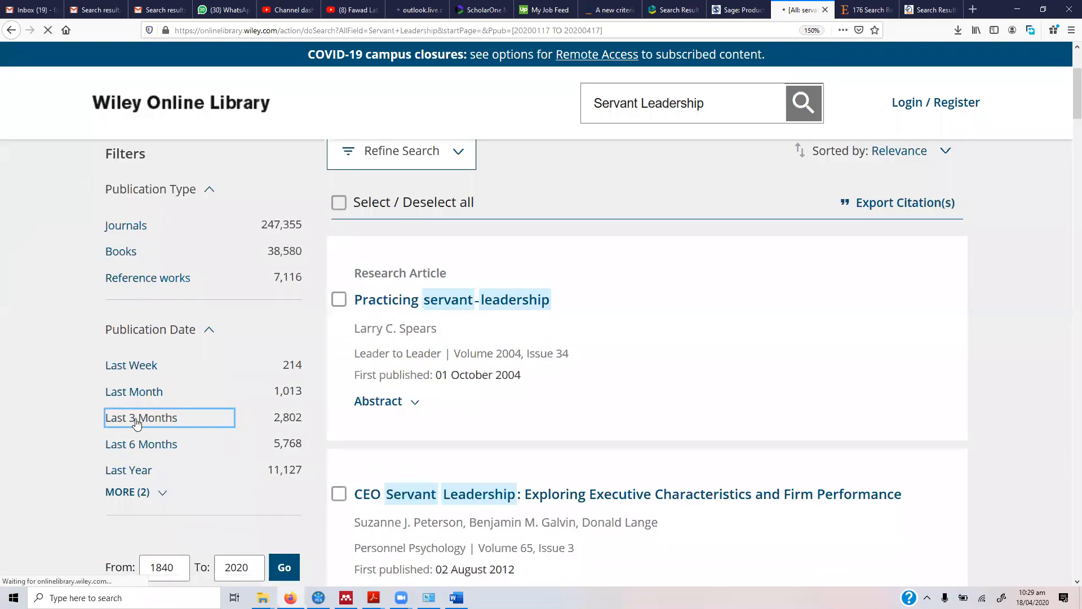
pyautogui.click(141, 417)
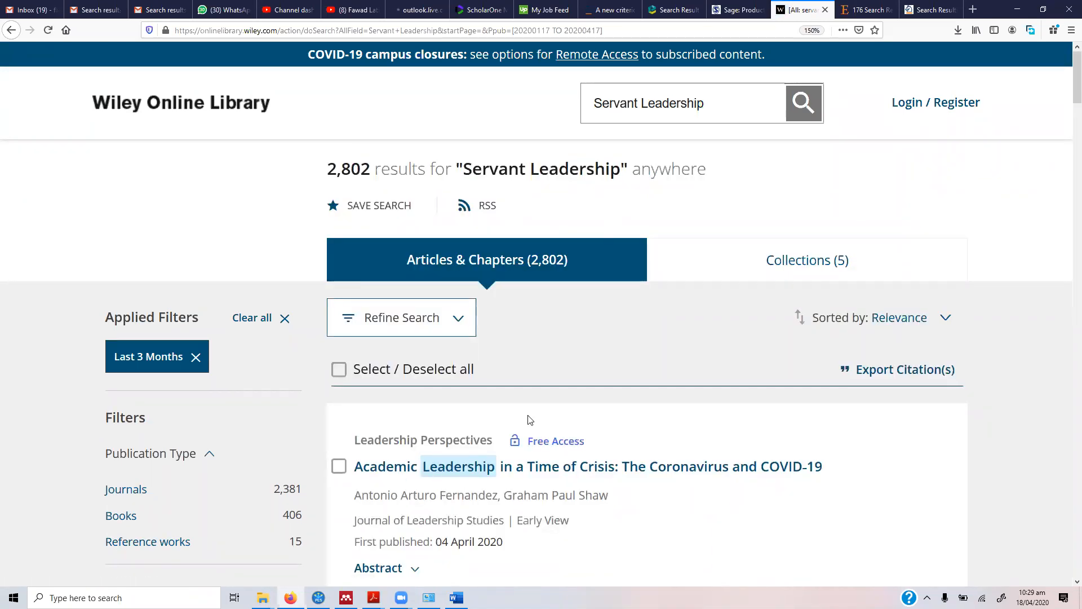
pyautogui.click(708, 111)
pyautogui.write('"')
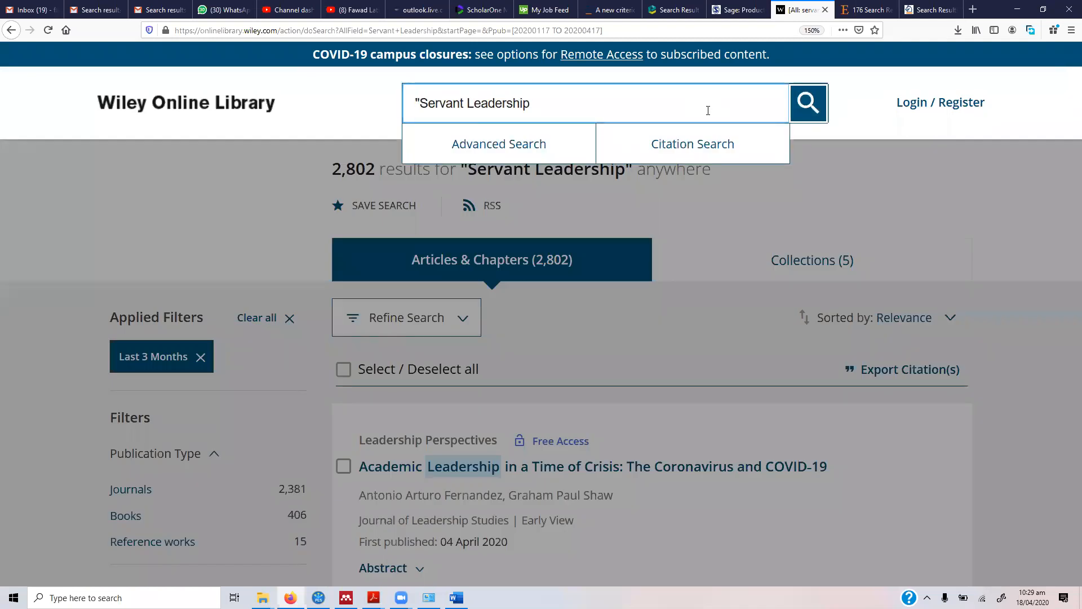
# Search Wiley for the quoted phrase "Servant Leadership" in the last 3 months, leaving 26 items, then move to SAGE.
pyautogui.click(808, 102)
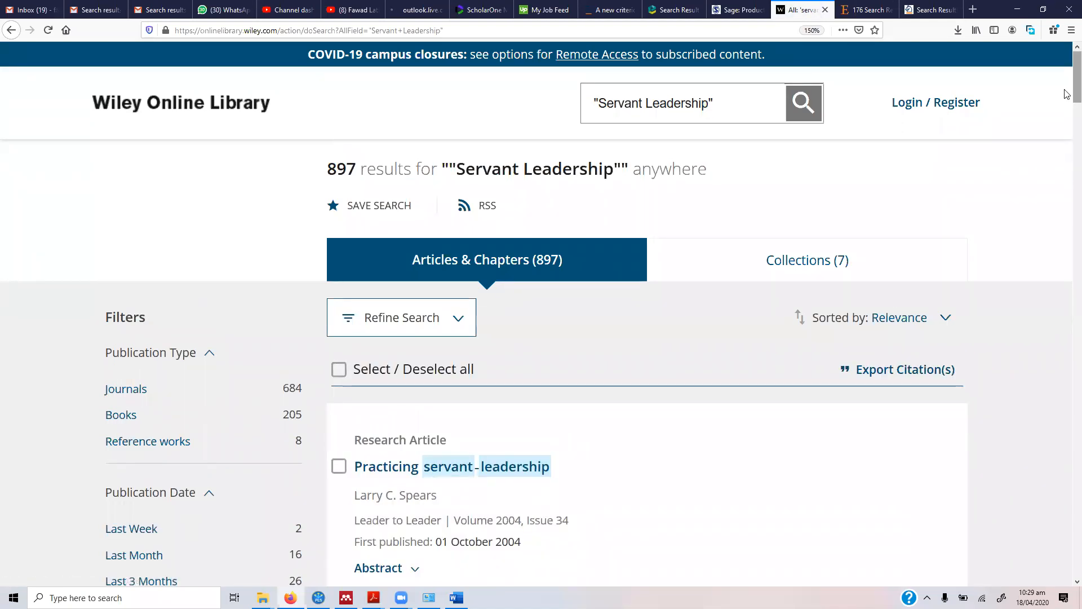
pyautogui.scroll(-3)
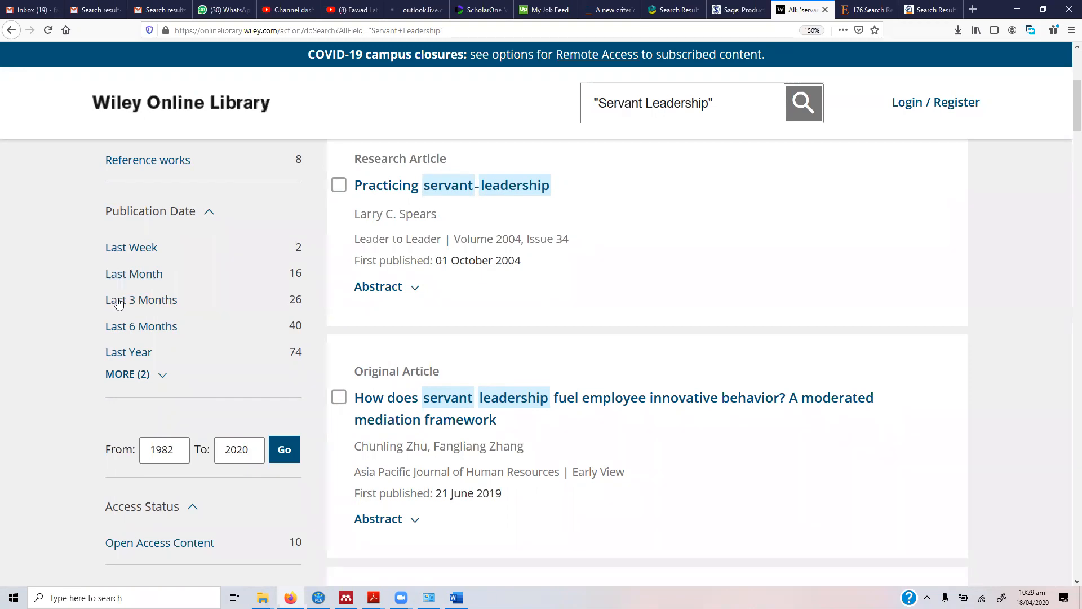
pyautogui.click(127, 300)
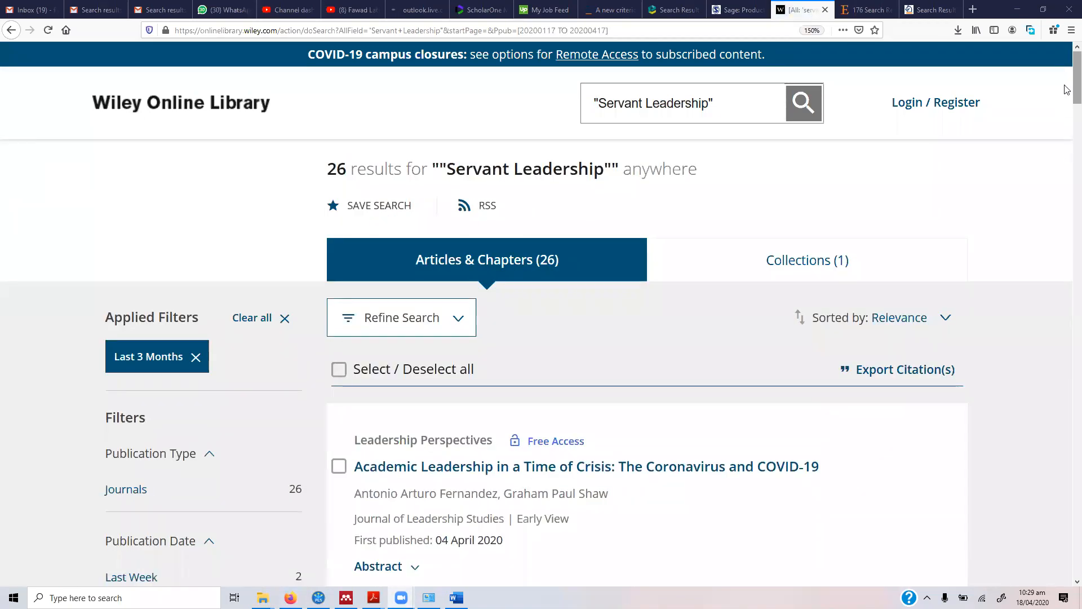
pyautogui.scroll(-3)
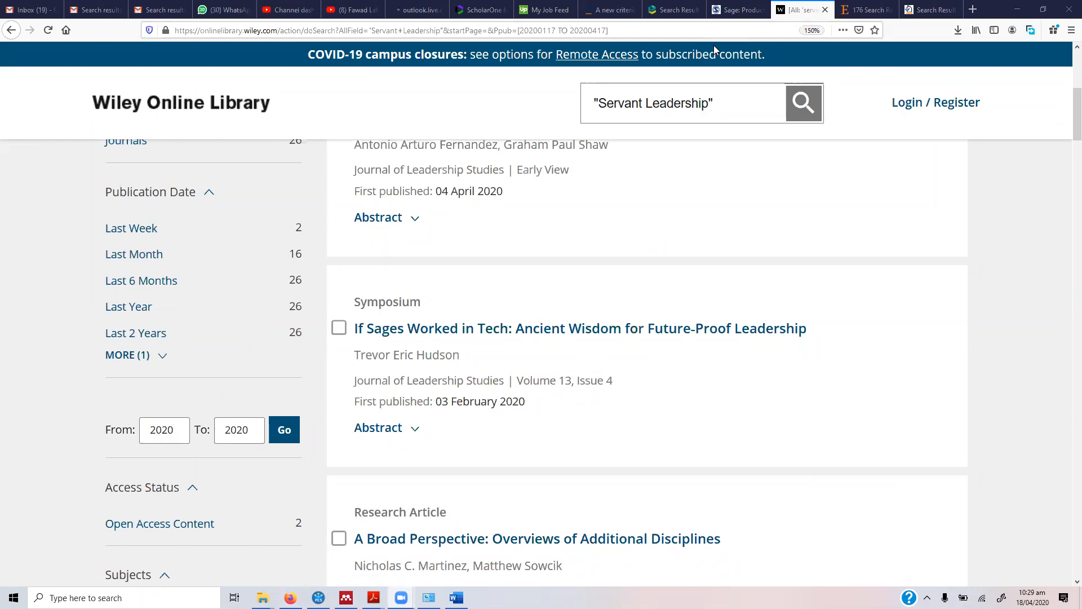
pyautogui.click(739, 9)
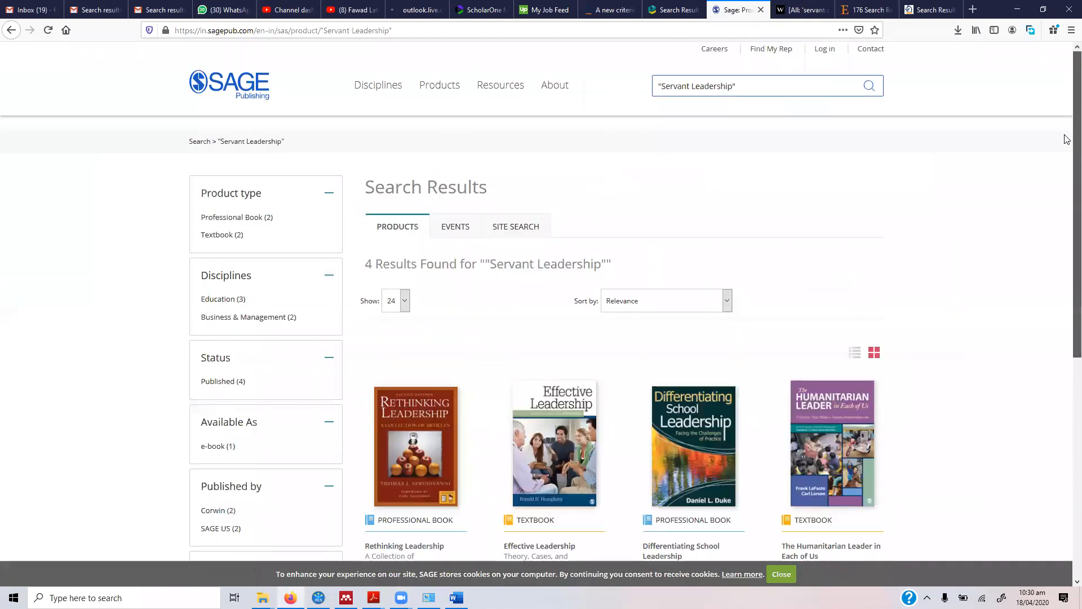
pyautogui.moveTo(257, 284)
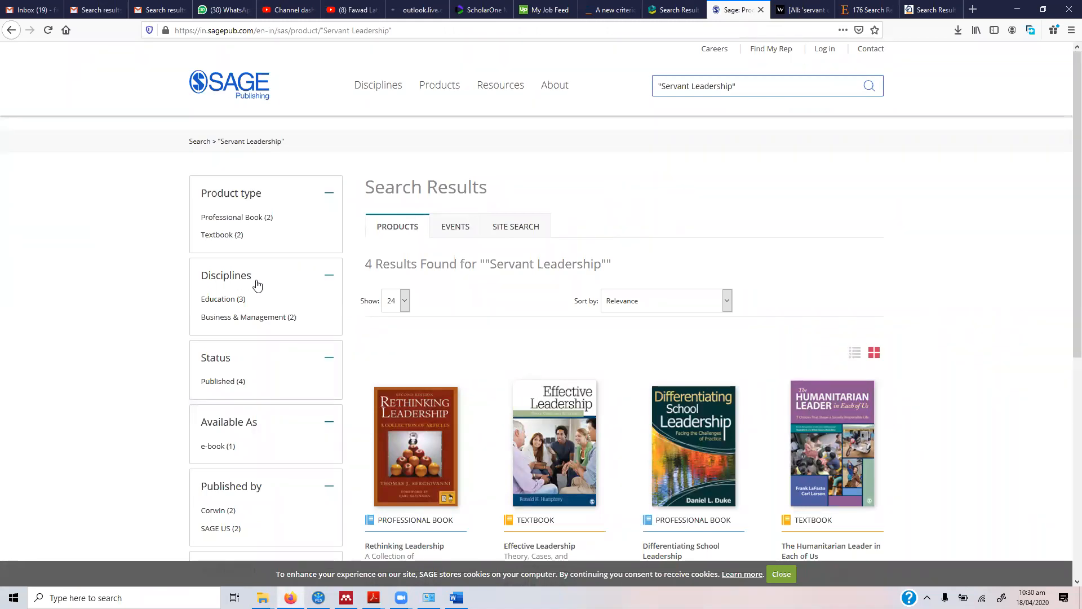
pyautogui.moveTo(503, 244)
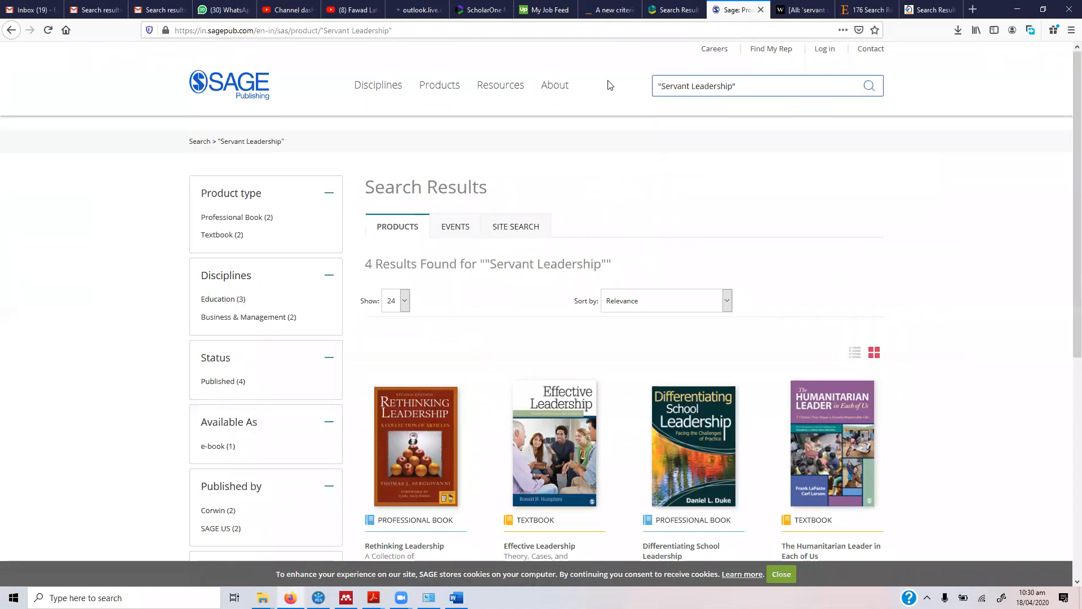
# Return via the Wiley tab to the Emerald Insight results with 134 items.
pyautogui.click(800, 9)
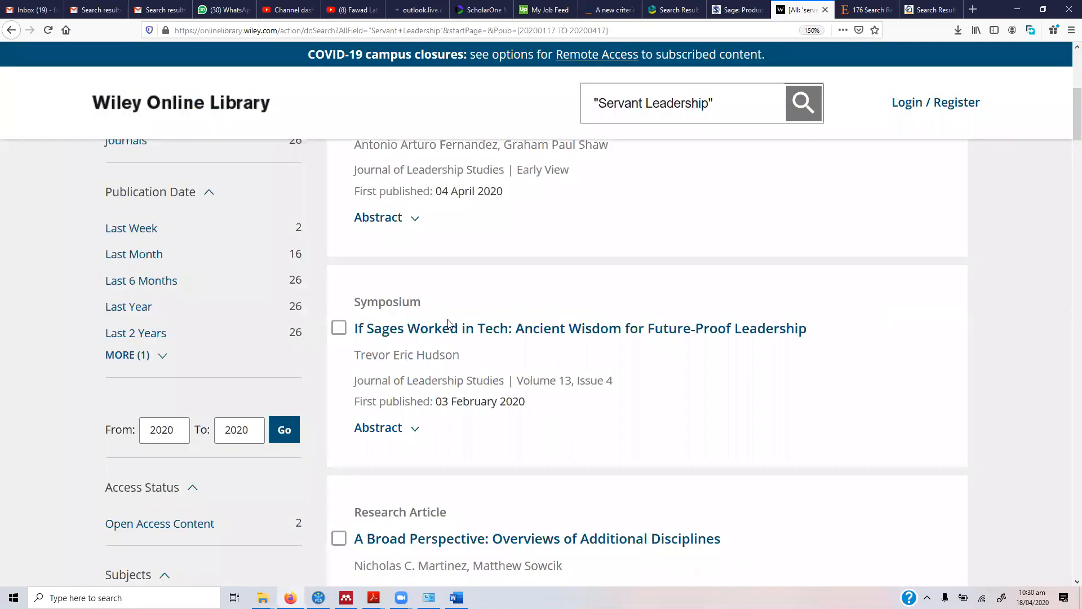
pyautogui.moveTo(716, 87)
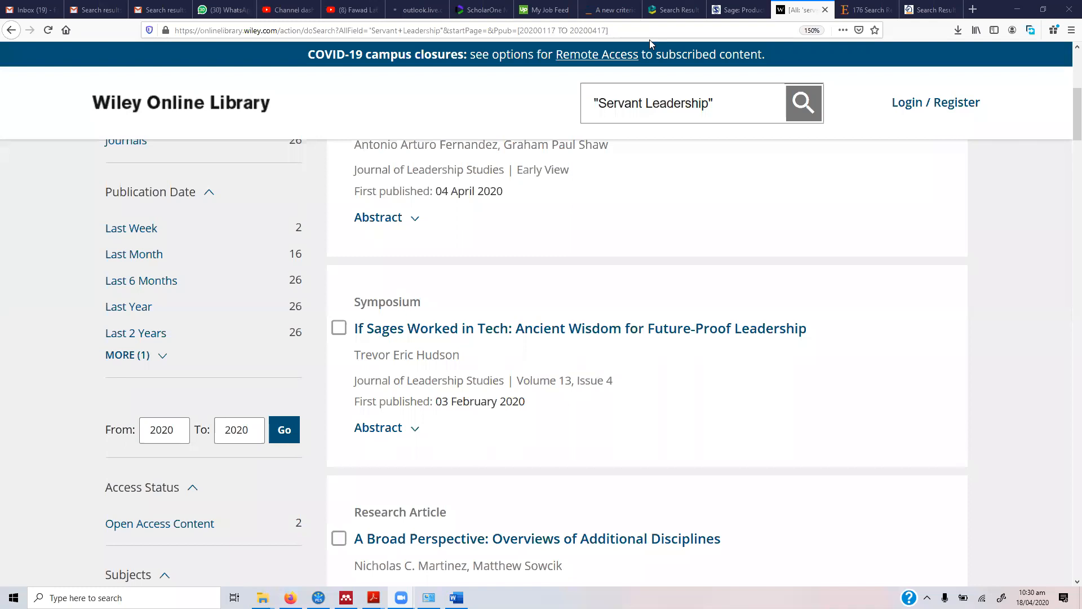
pyautogui.click(672, 9)
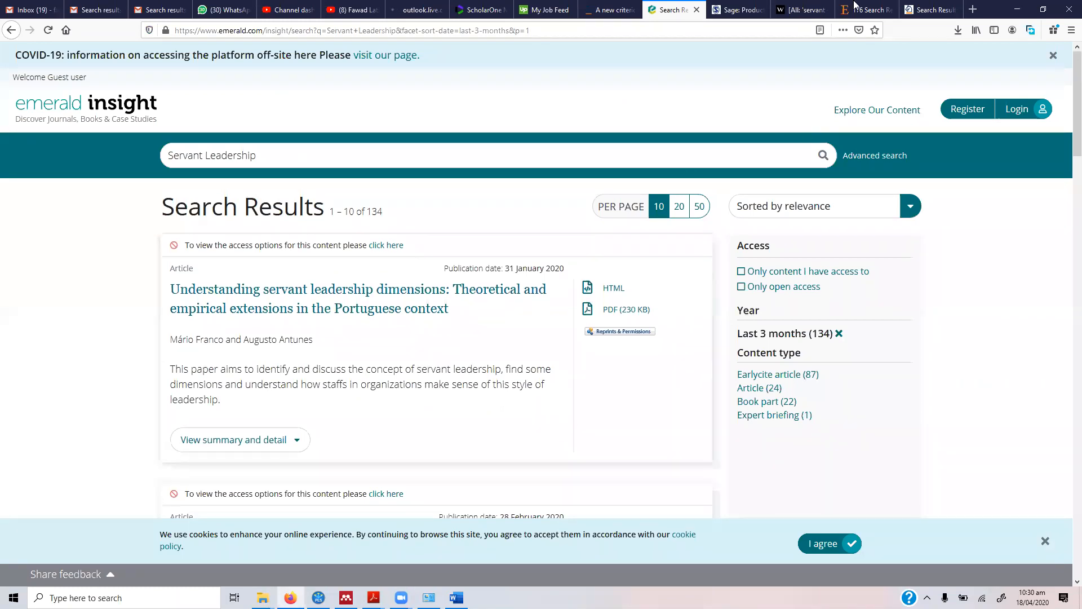
pyautogui.click(866, 9)
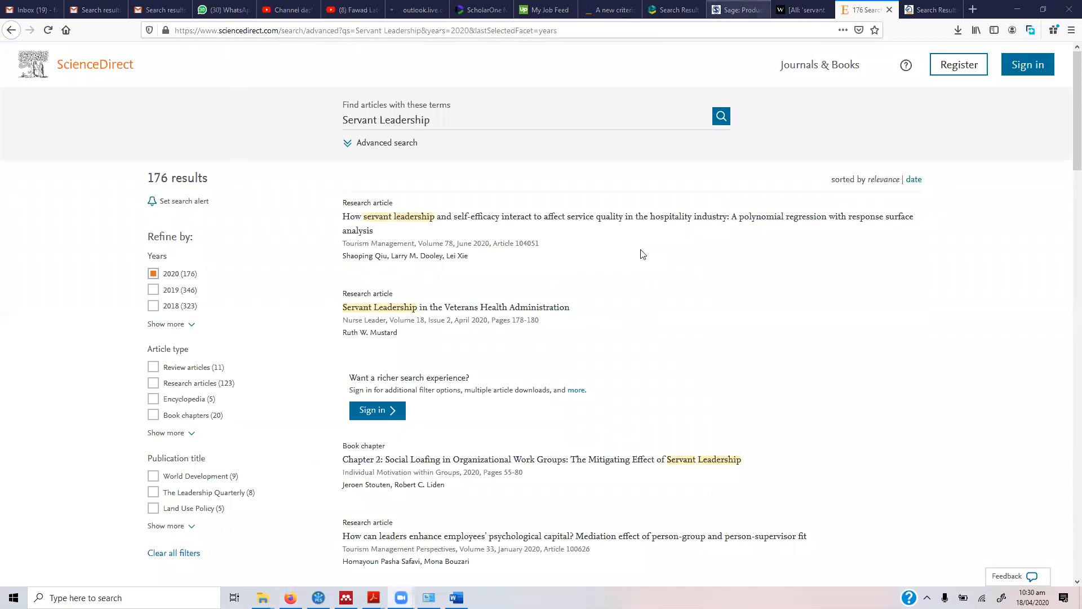
pyautogui.click(738, 9)
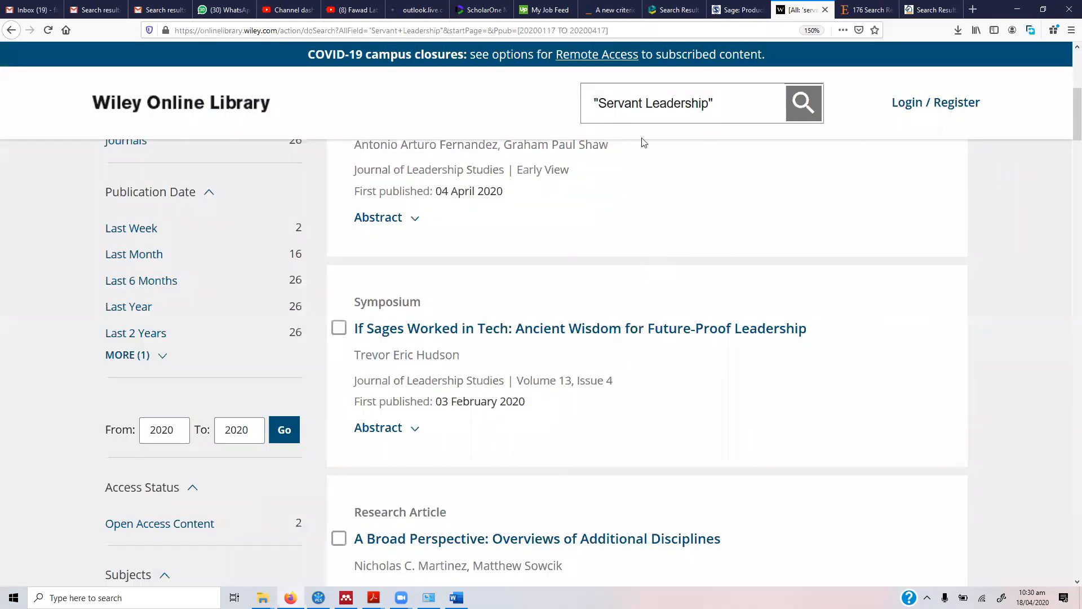
pyautogui.moveTo(834, 50)
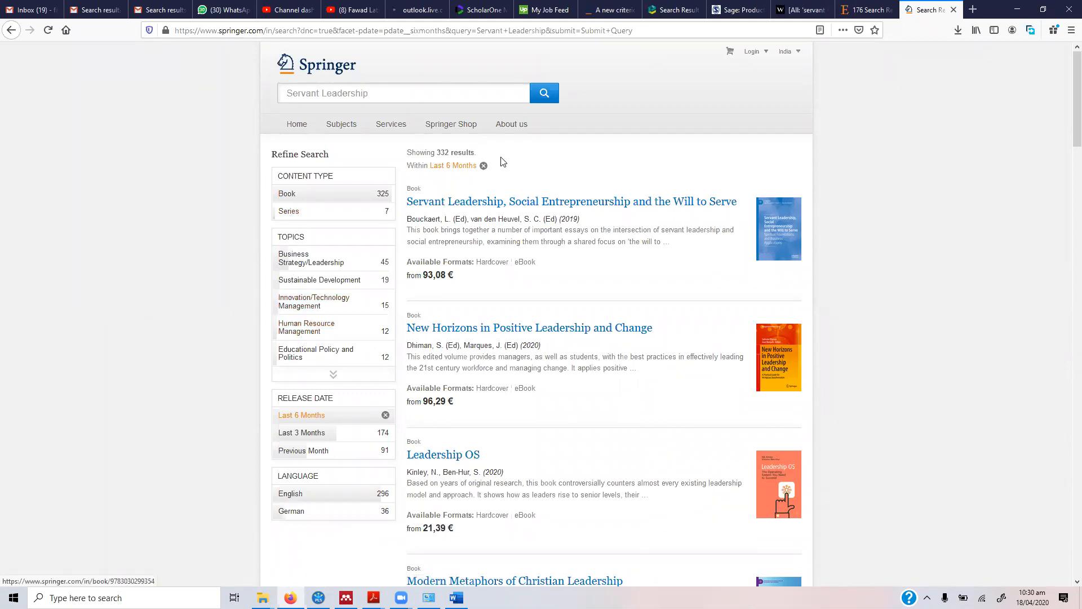
pyautogui.scroll(-3)
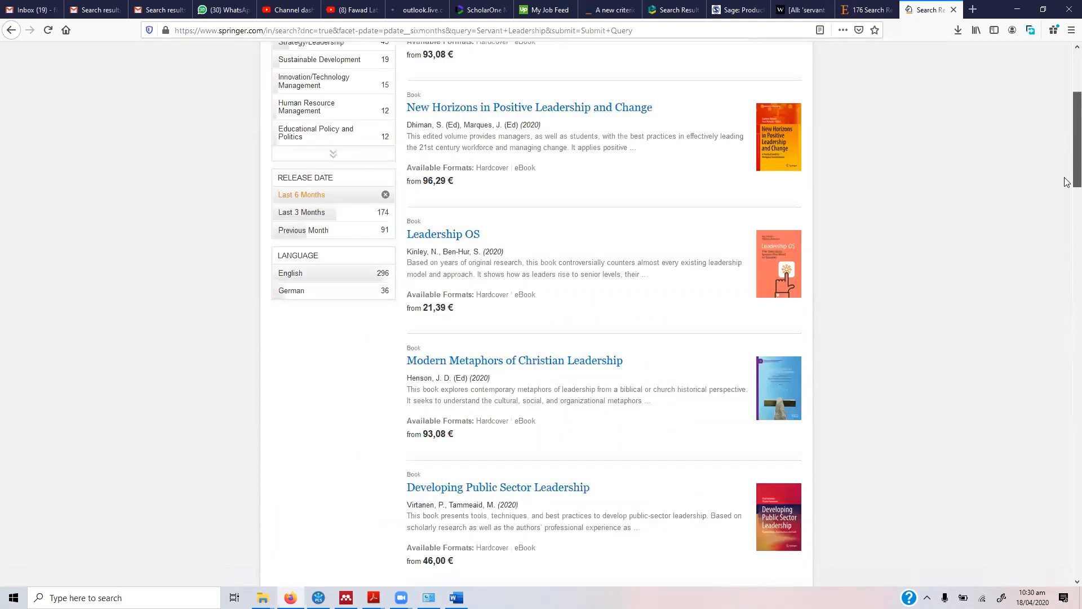
pyautogui.scroll(3)
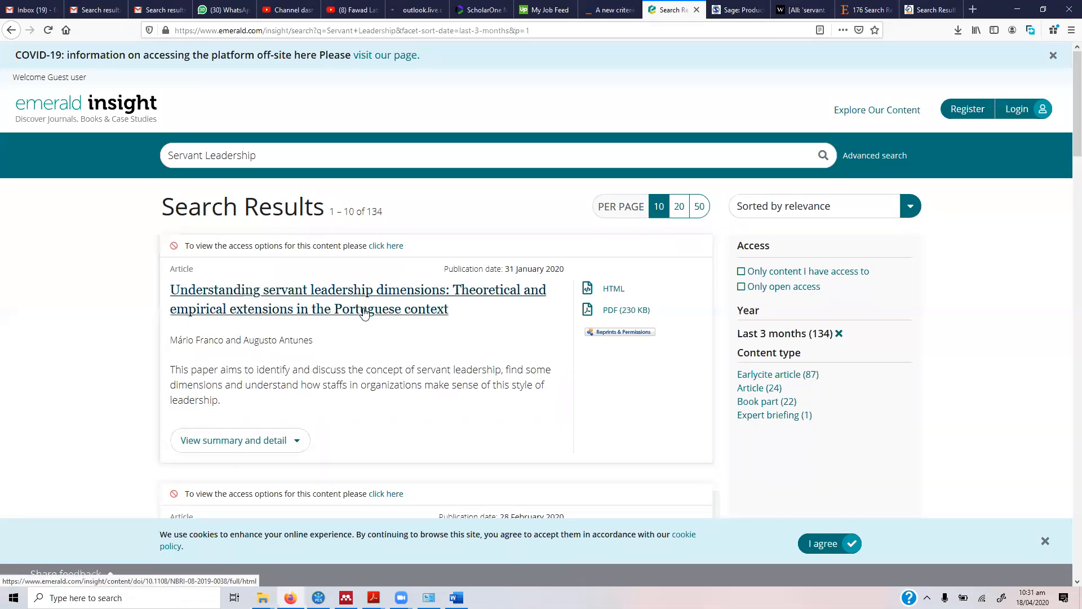
pyautogui.moveTo(483, 305)
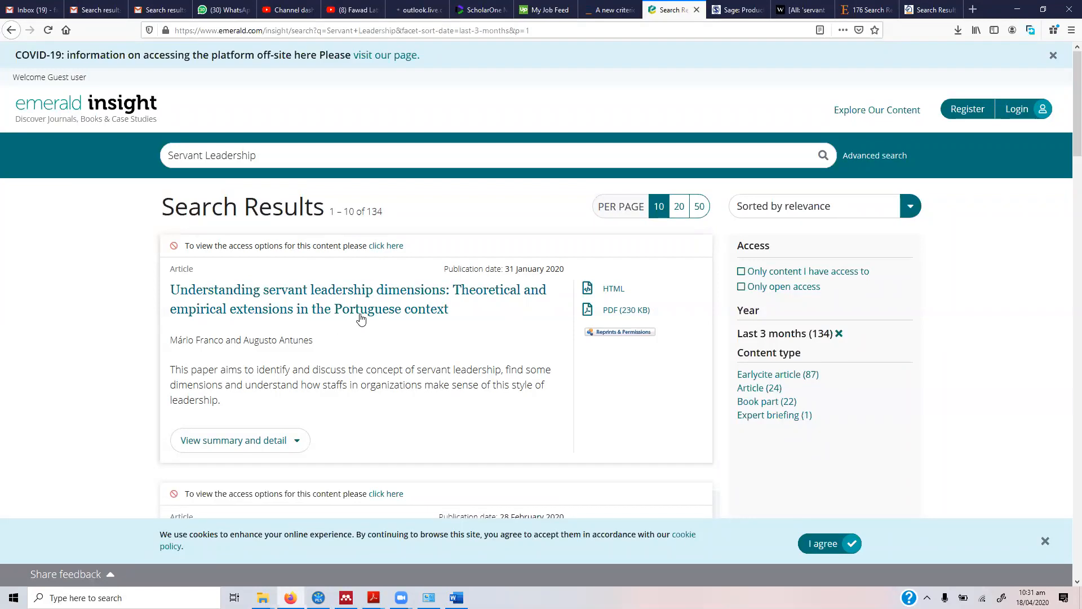
pyautogui.moveTo(361, 316)
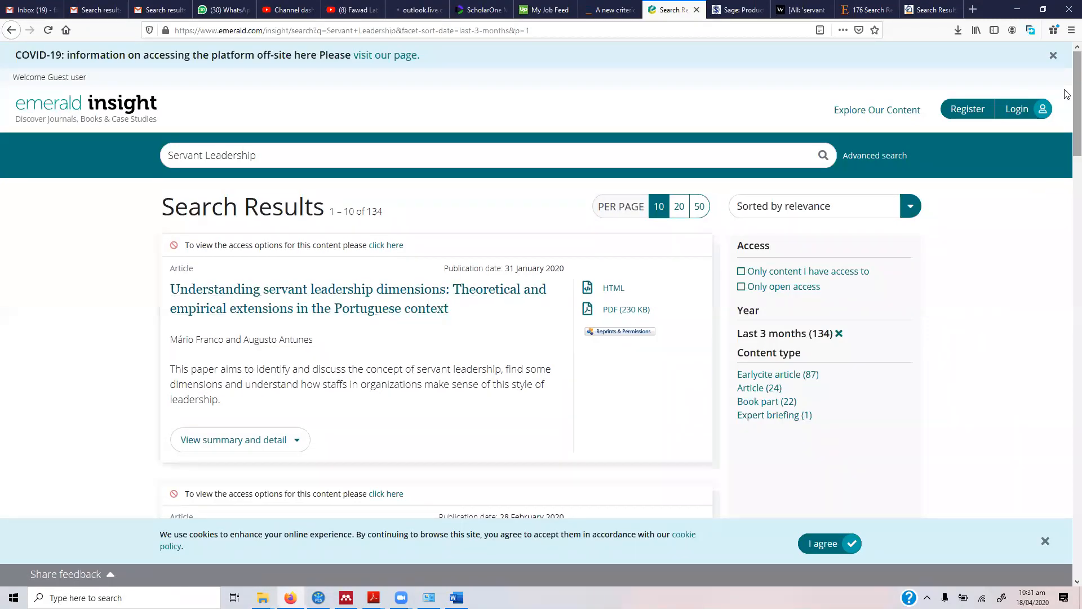
# Open the 'Perceived servant leadership' article via its PDF (42 KB) link in the results.
pyautogui.scroll(-3)
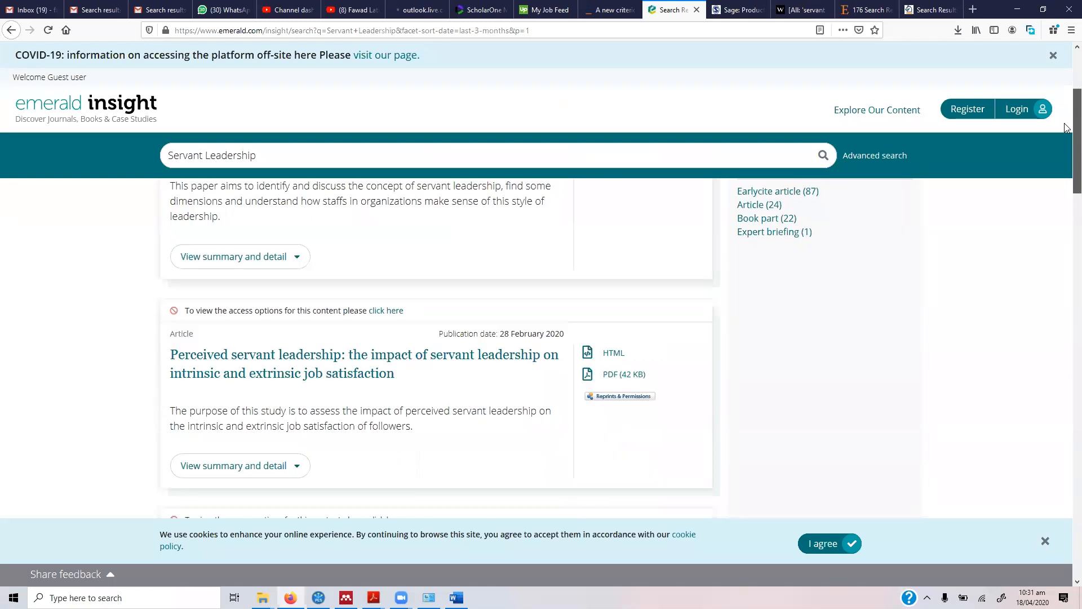
pyautogui.scroll(-3)
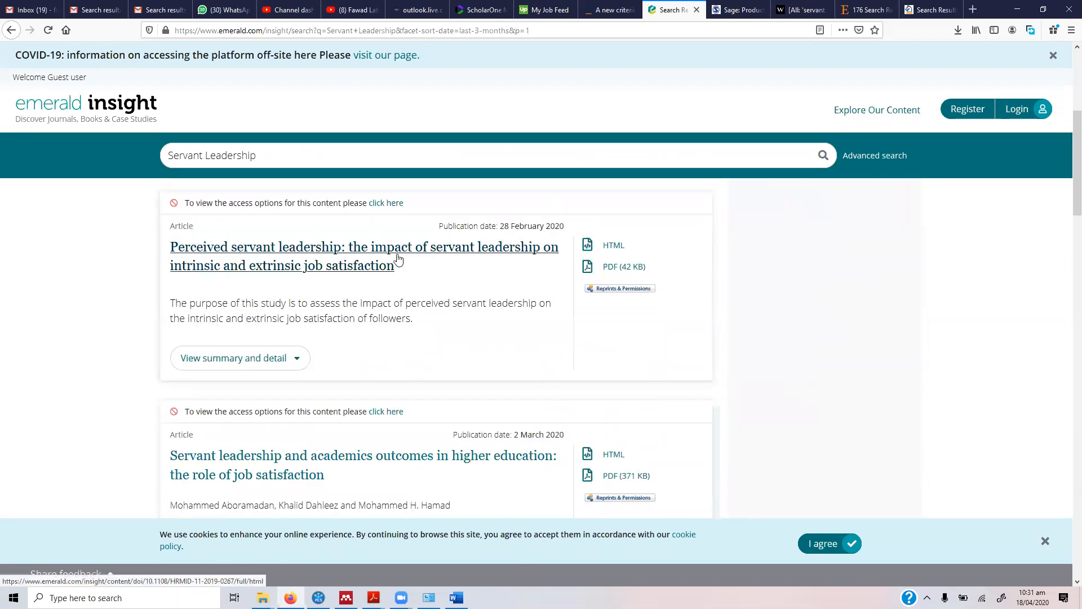
pyautogui.moveTo(384, 259)
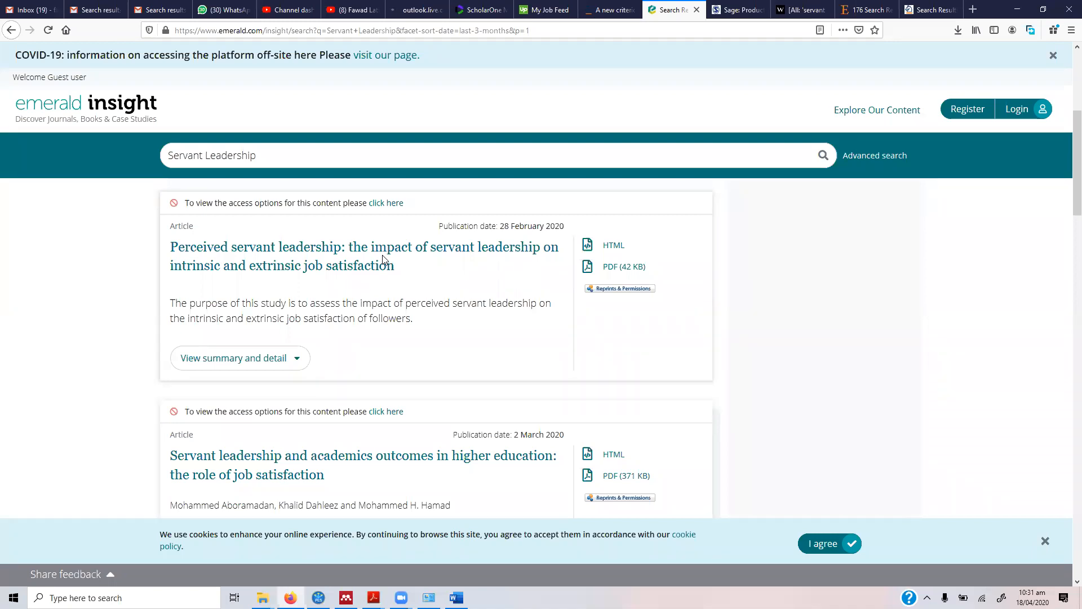
pyautogui.moveTo(634, 276)
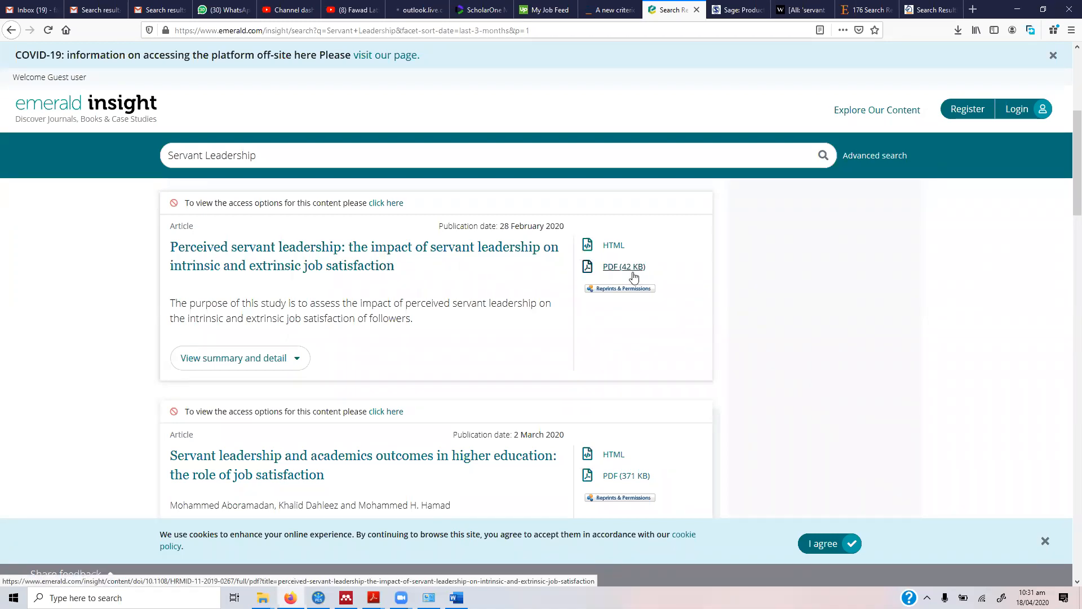
pyautogui.click(625, 266)
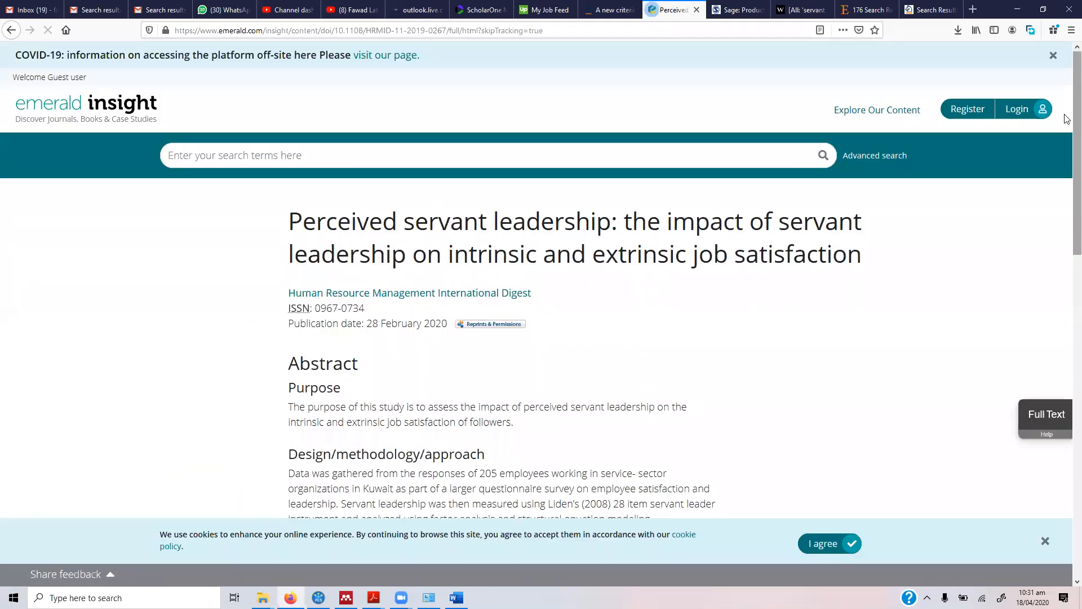
# Reach the article's access notice and choose Login to sign in.
pyautogui.scroll(-3)
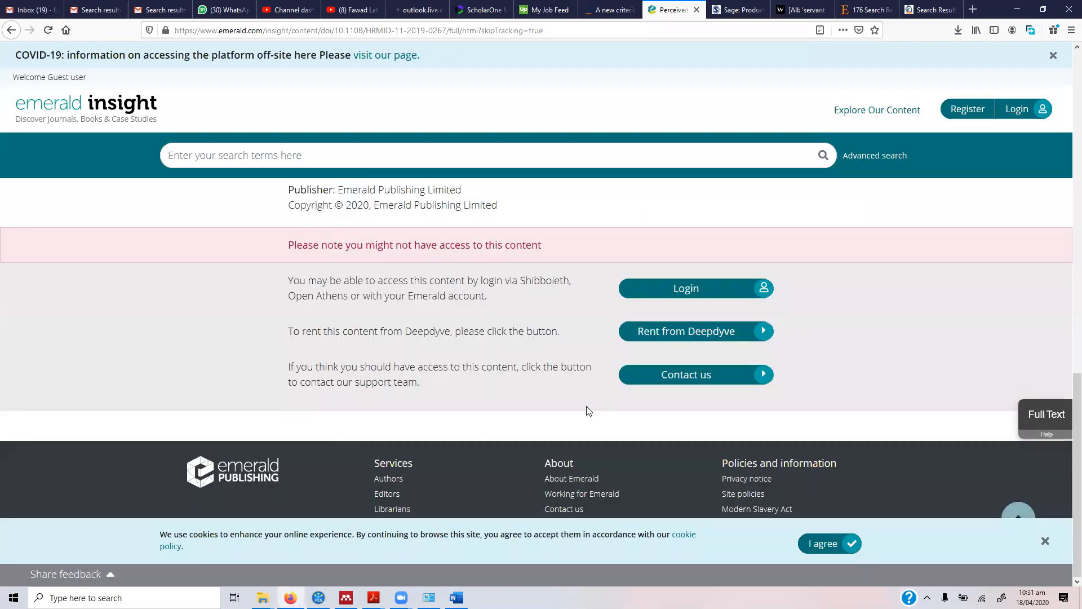
pyautogui.moveTo(683, 292)
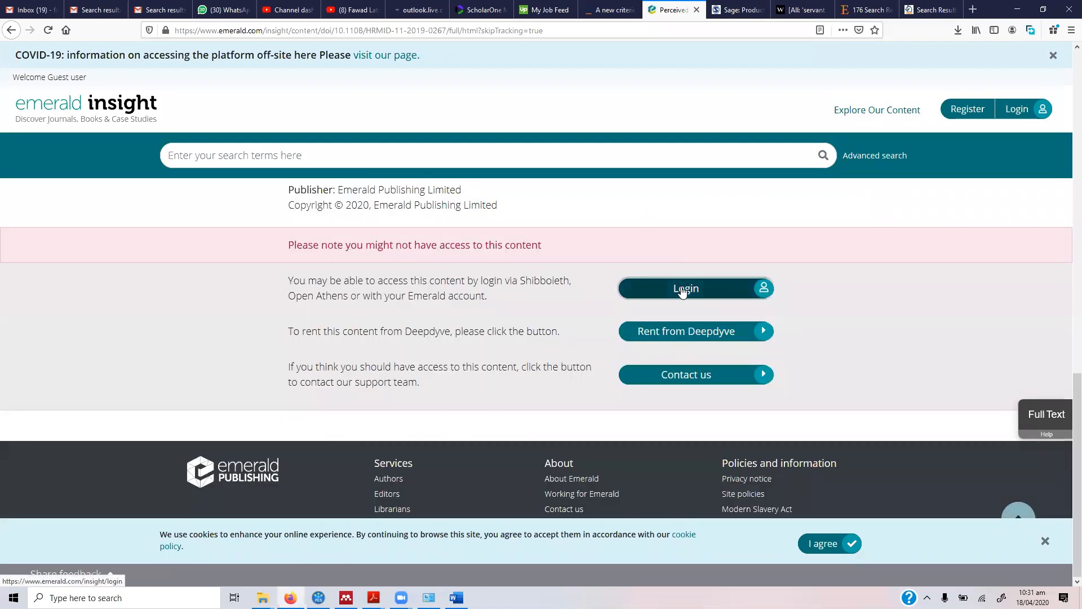
pyautogui.click(686, 289)
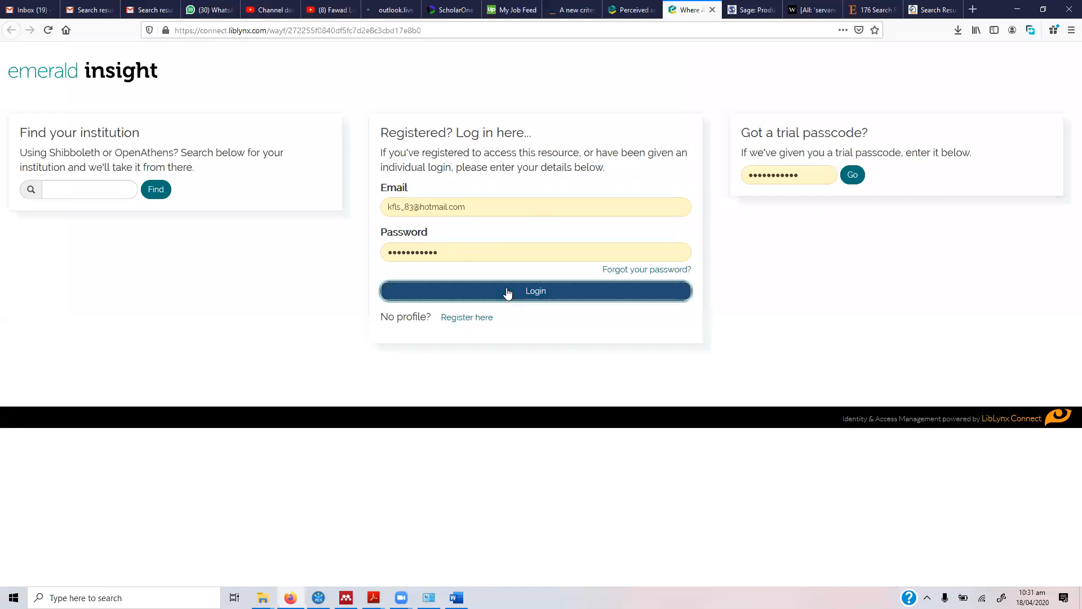
# Log in with the saved LibLynx credentials and return to the article offering 78 tokens.
pyautogui.click(536, 291)
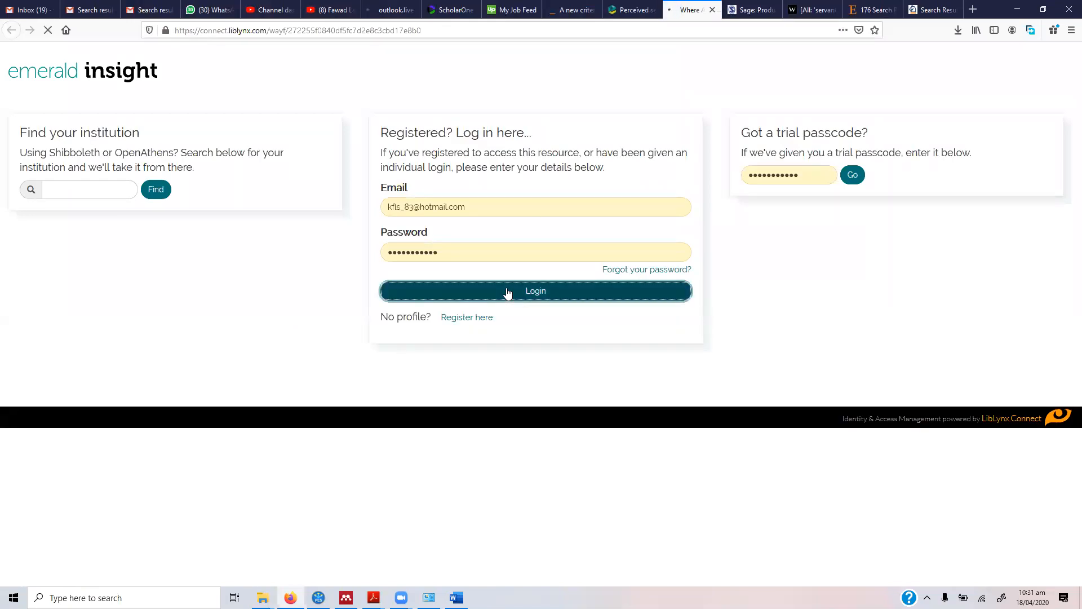
pyautogui.click(535, 291)
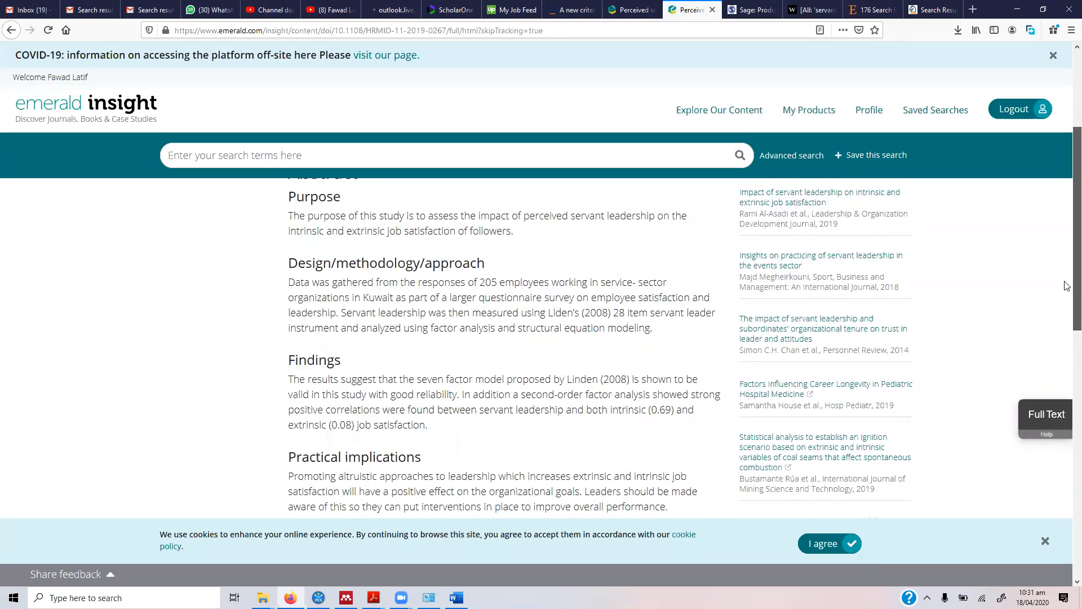
pyautogui.scroll(-3)
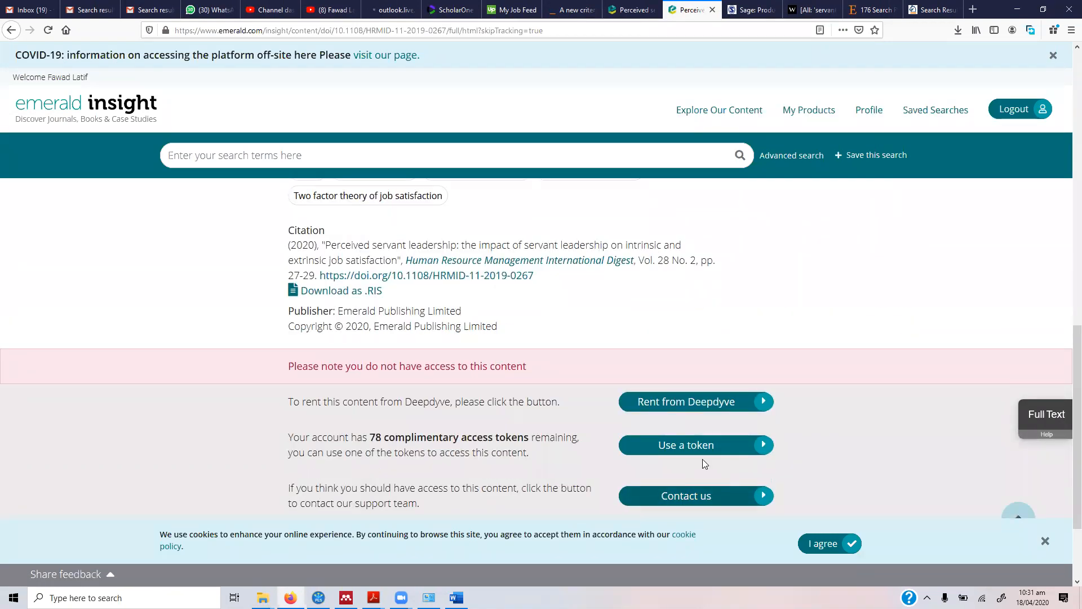
# Spend one complimentary token on the article and open its PDF (42 KB).
pyautogui.click(697, 446)
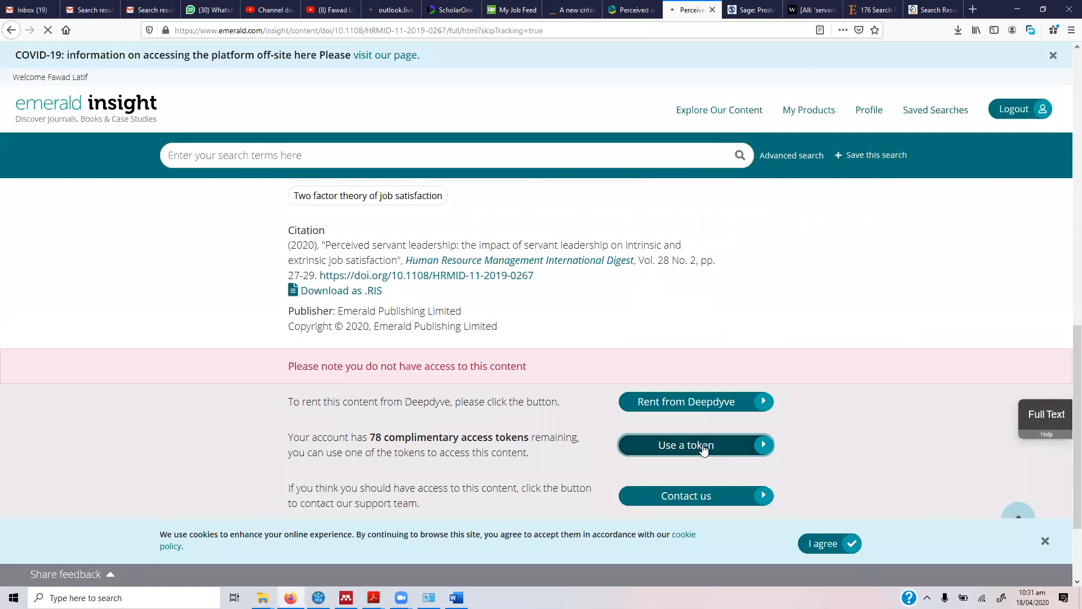
pyautogui.click(697, 445)
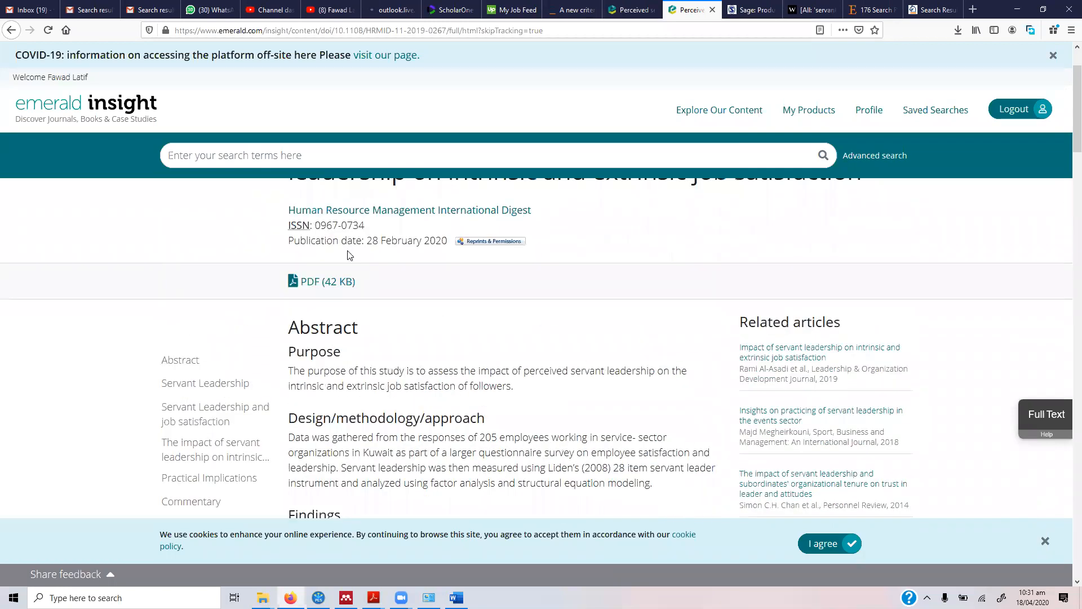
pyautogui.click(321, 282)
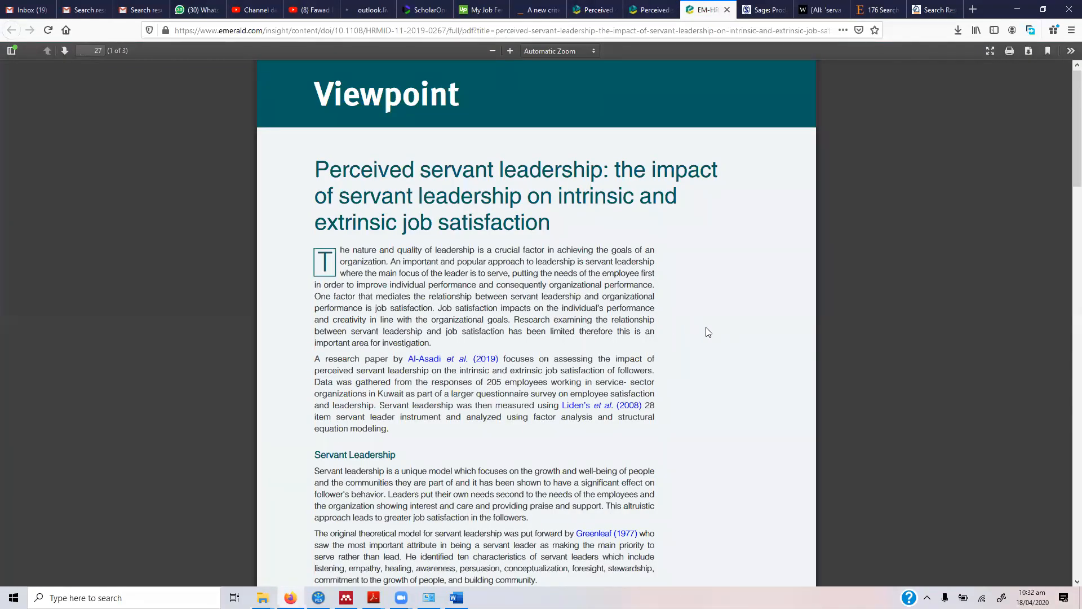
# Read through the three-page PDF down to its References list.
pyautogui.scroll(-3)
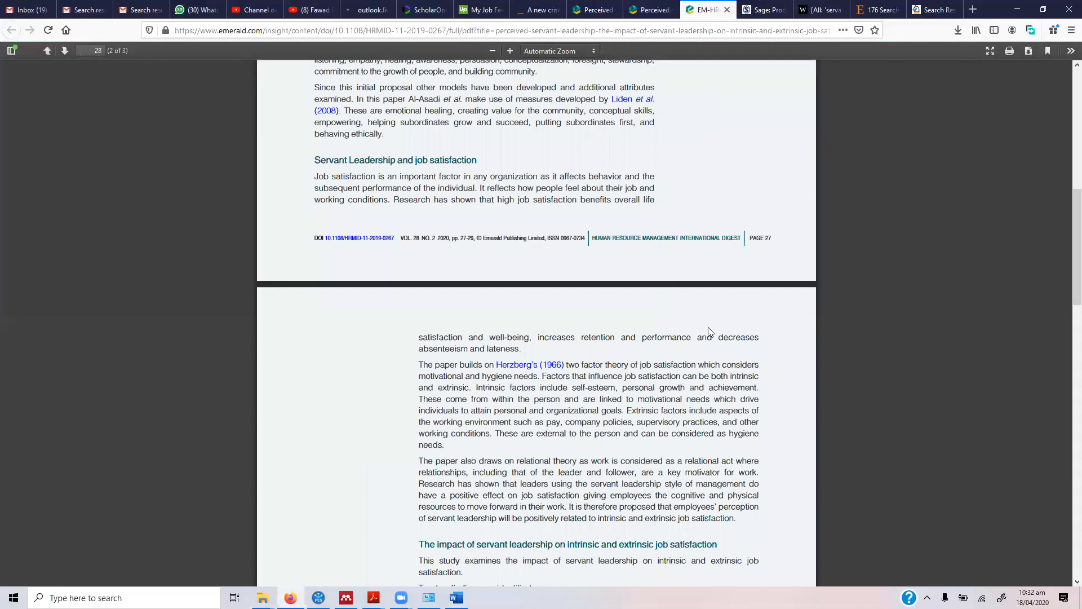
pyautogui.scroll(-3)
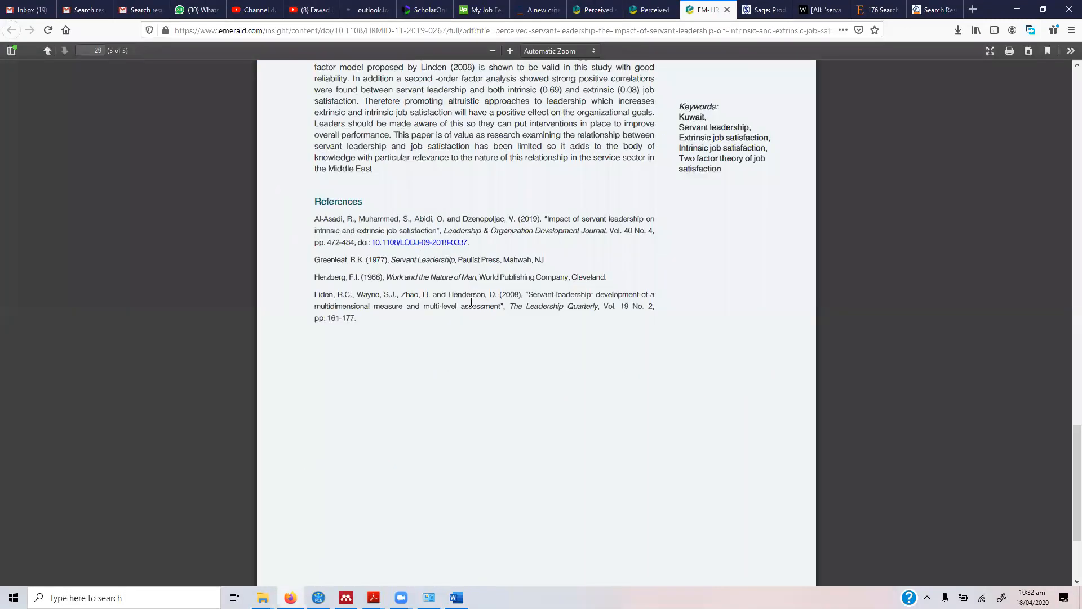
pyautogui.moveTo(433, 219)
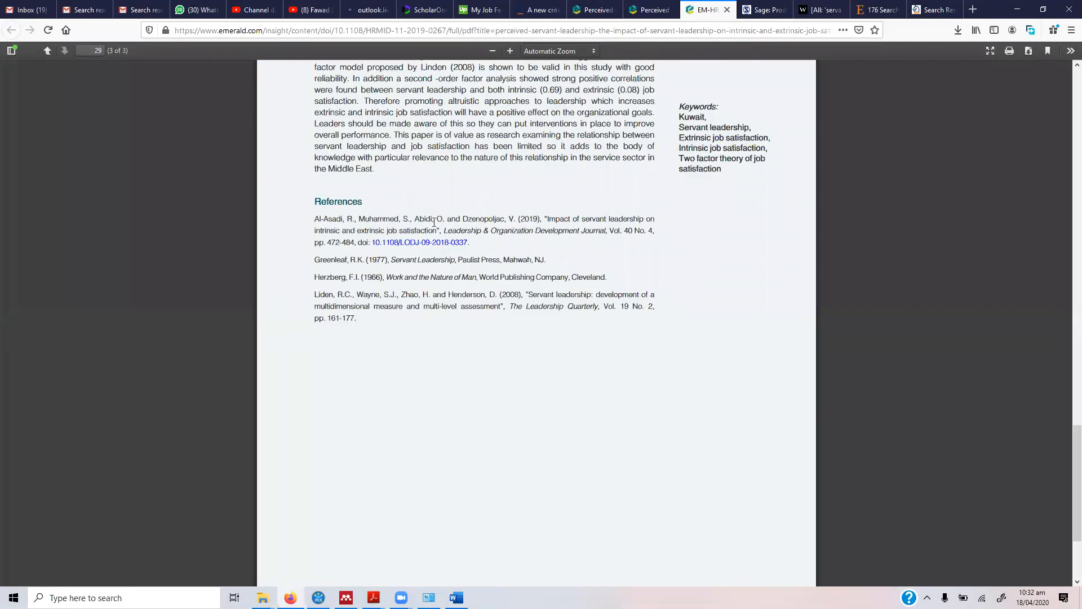
pyautogui.moveTo(536, 234)
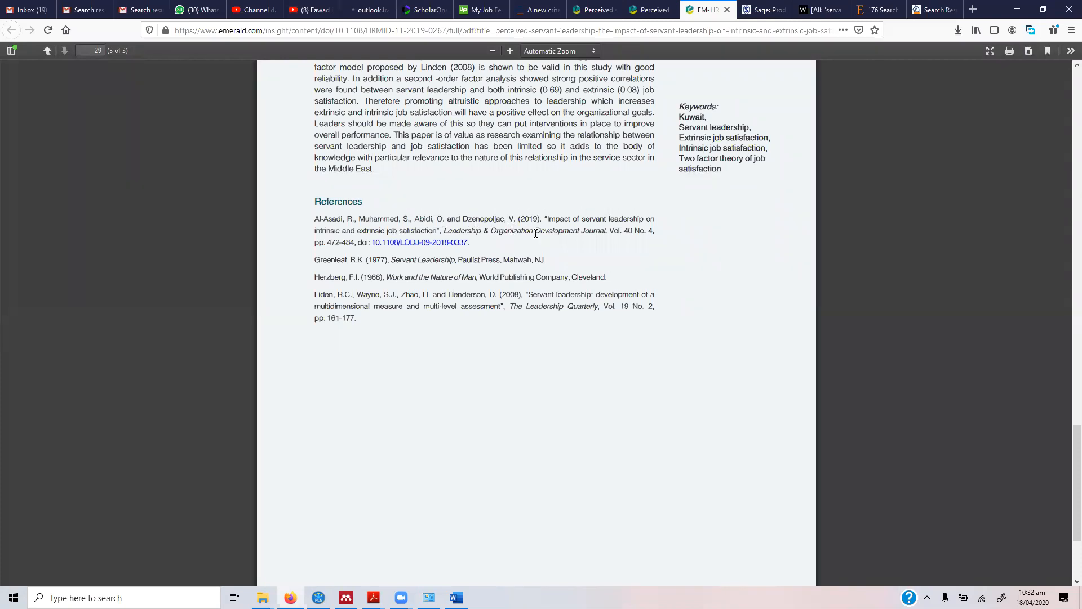
pyautogui.moveTo(603, 34)
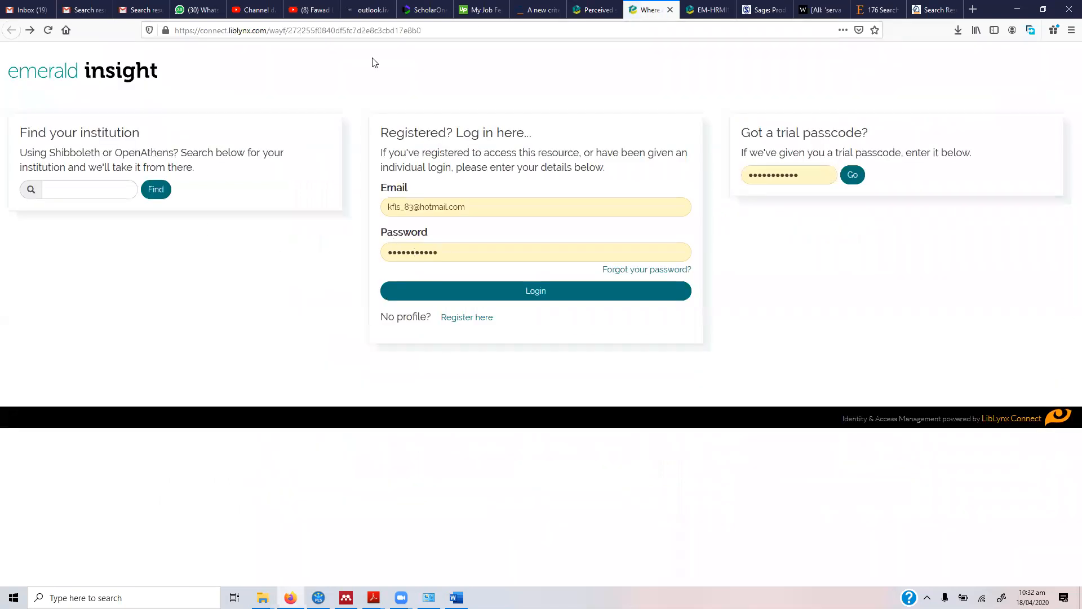
# Log in again with the registered account on the LibLynx page.
pyautogui.click(536, 291)
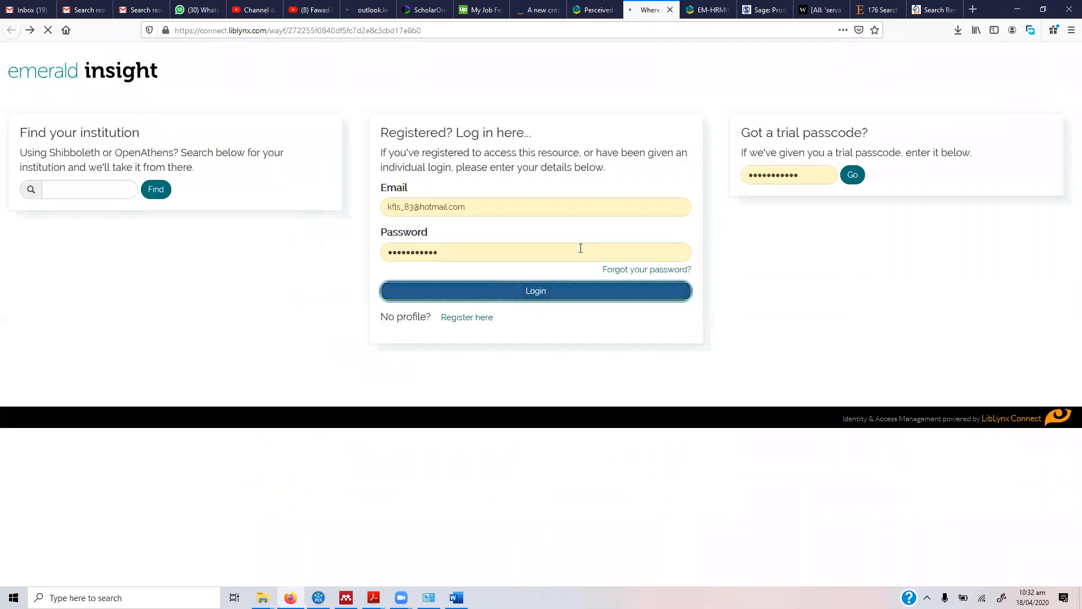
pyautogui.click(536, 291)
pyautogui.write('Servant Leadershi')
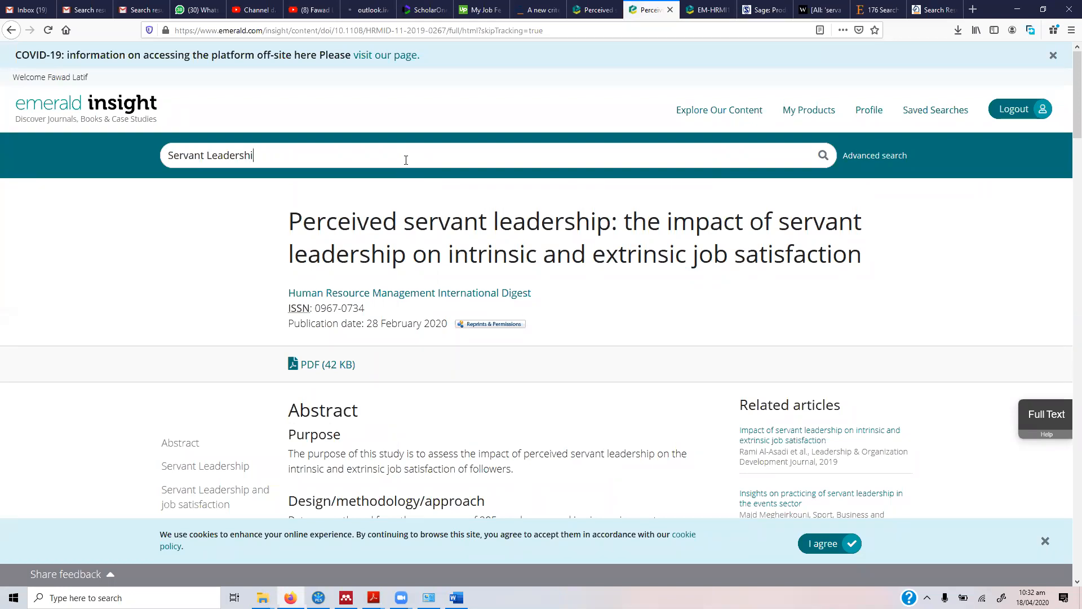
# Rerun the Servant Leadership search and open the 2018 job boredom and job crafting study.
pyautogui.write('p')
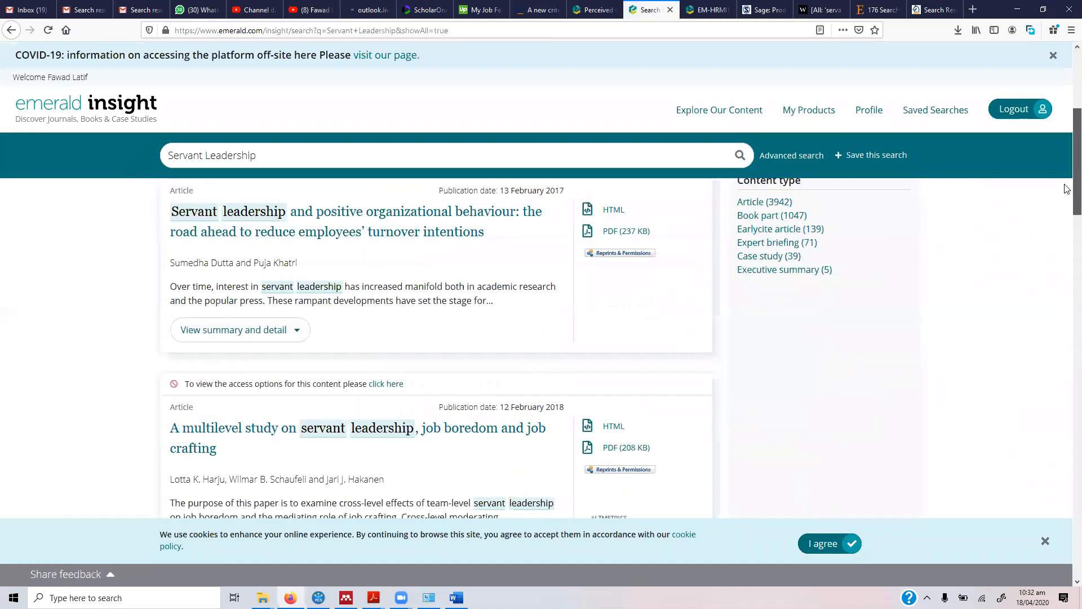
pyautogui.scroll(-3)
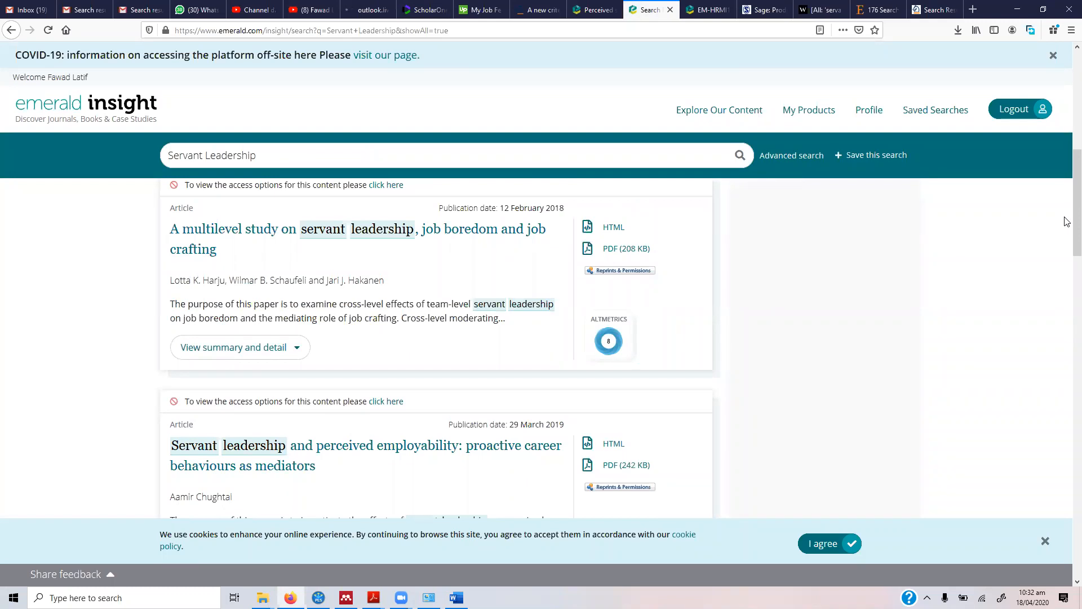
pyautogui.moveTo(844, 257)
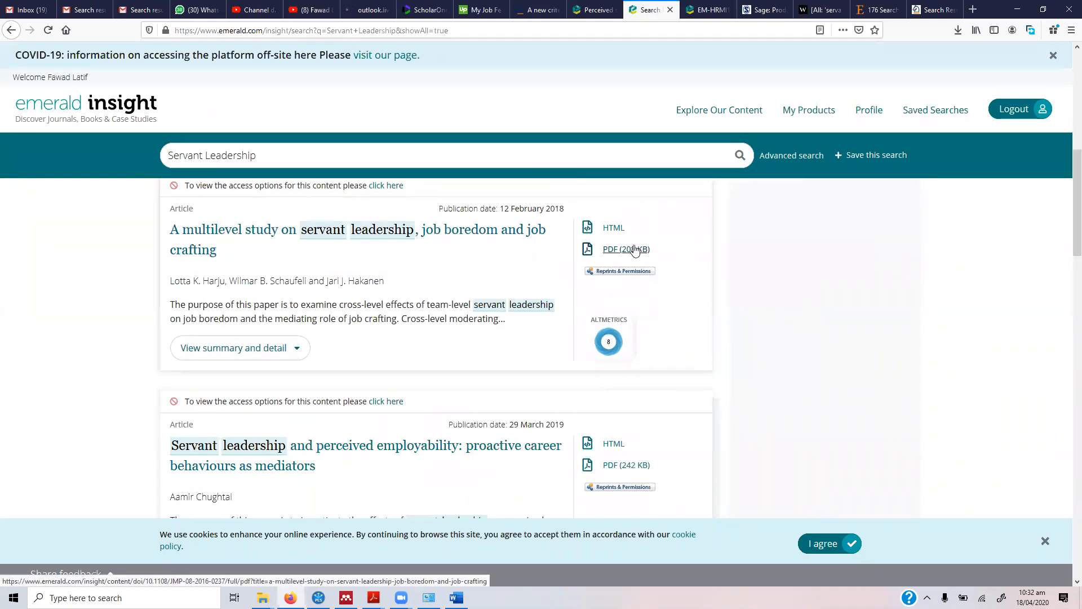
pyautogui.click(626, 250)
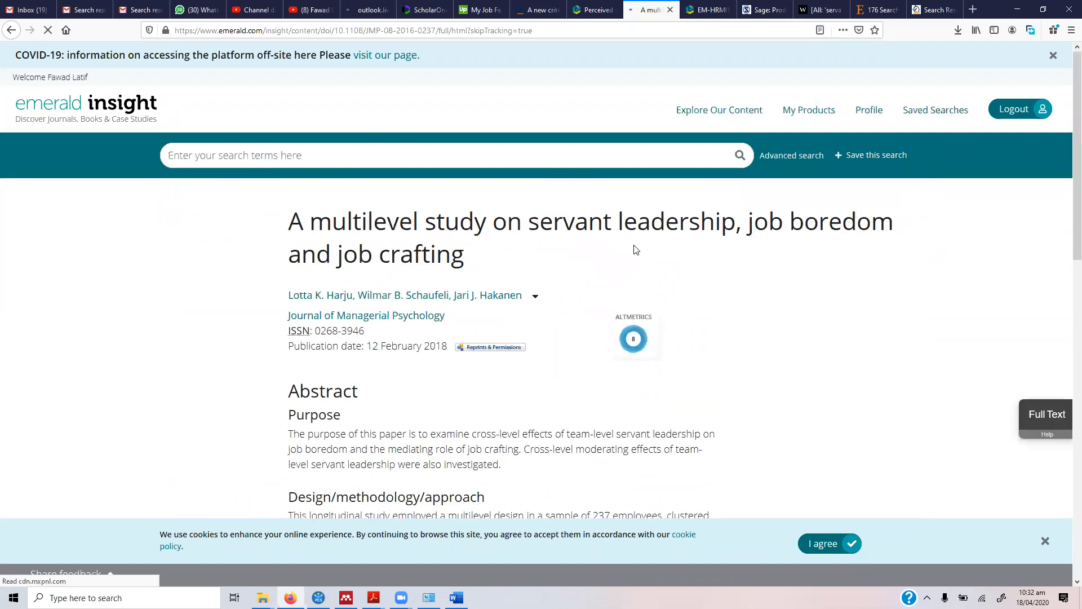
# Spend a complimentary token to unlock the job boredom and job crafting article.
pyautogui.scroll(-3)
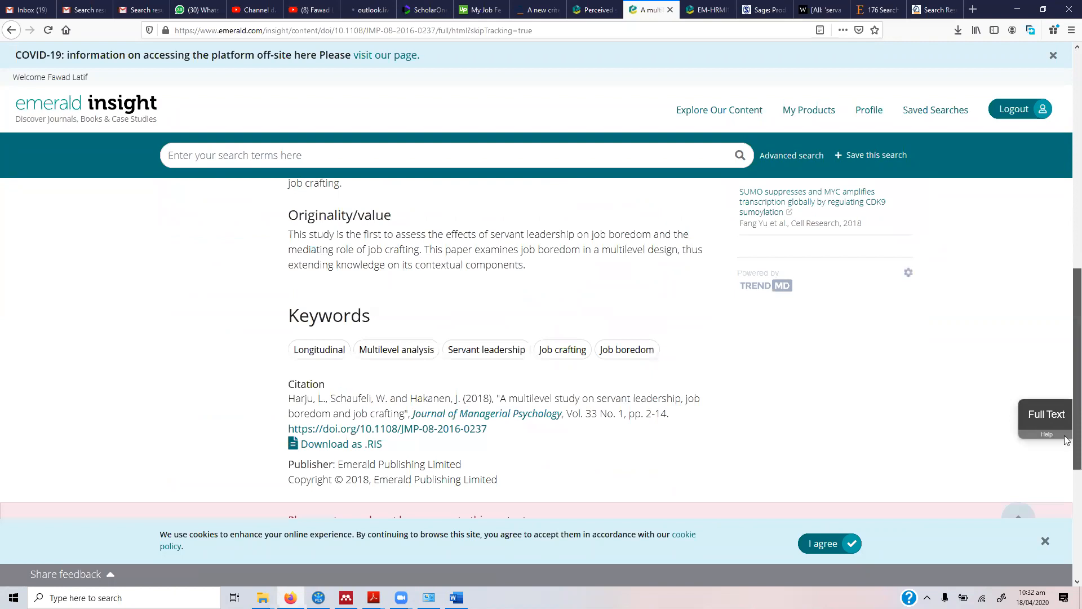
pyautogui.scroll(-3)
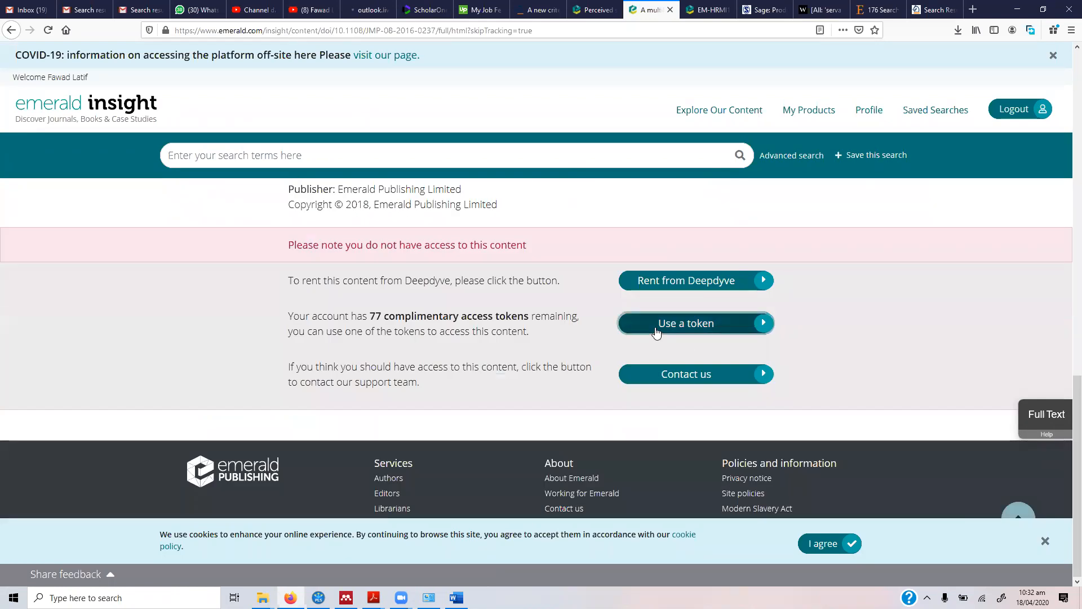
pyautogui.click(685, 323)
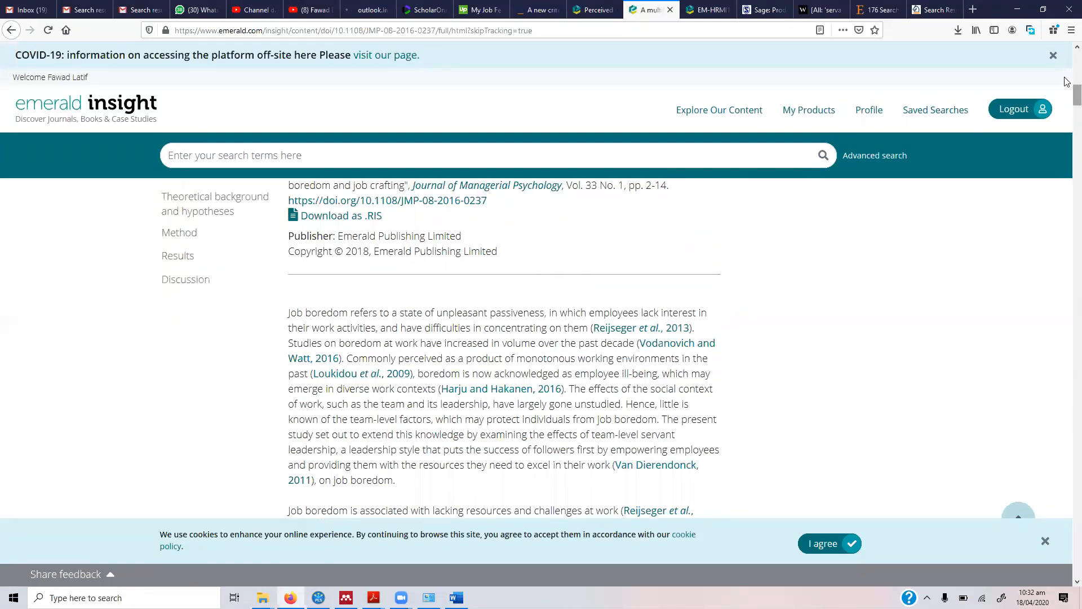
# Open the unlocked article's PDF (208 KB) in the new EMERALD tab.
pyautogui.scroll(3)
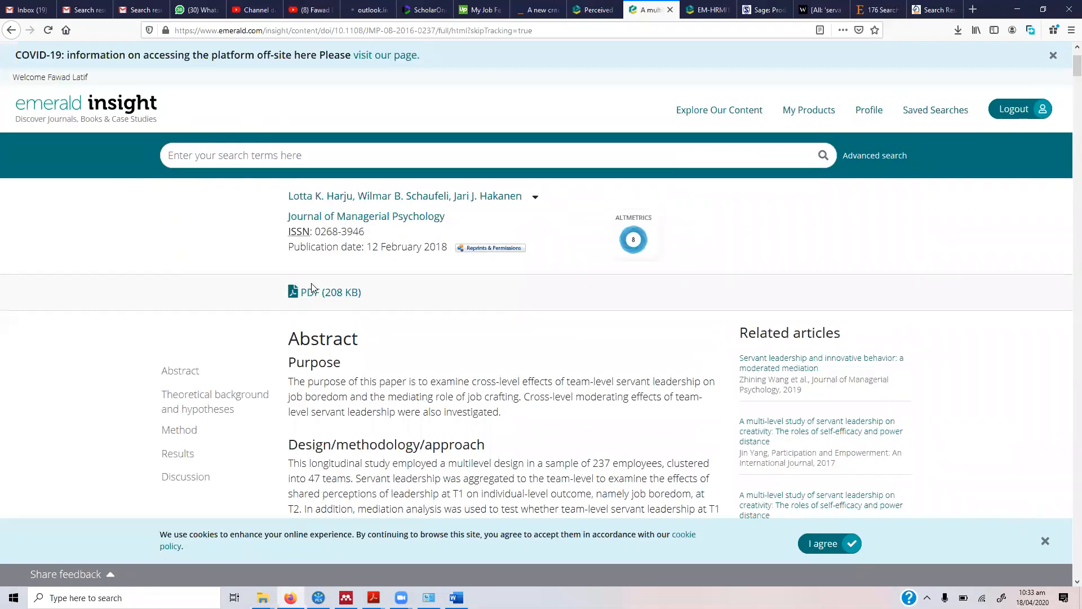
pyautogui.click(307, 291)
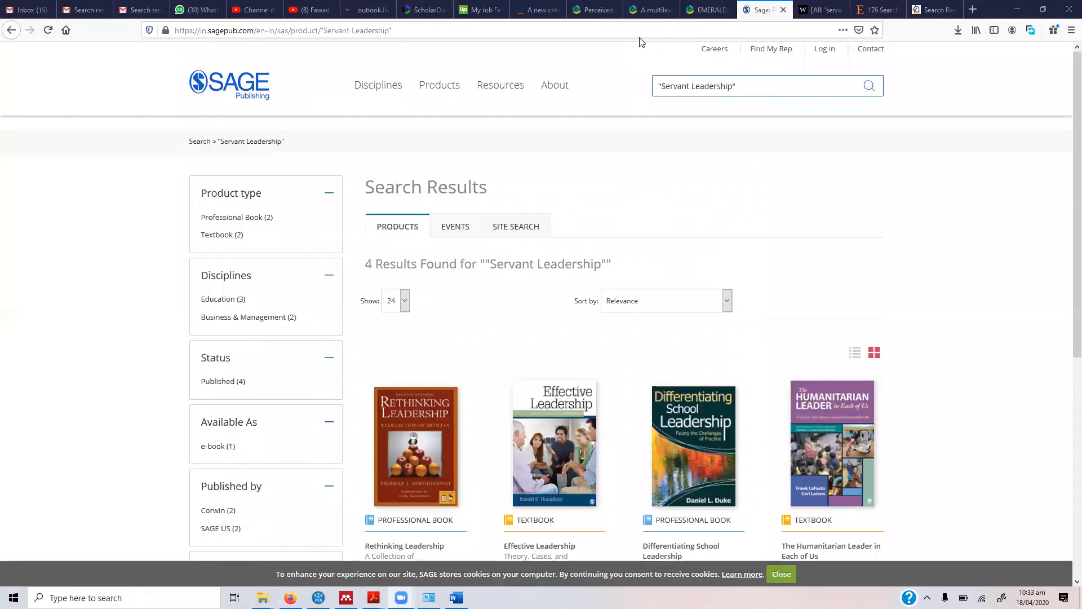
pyautogui.moveTo(645, 249)
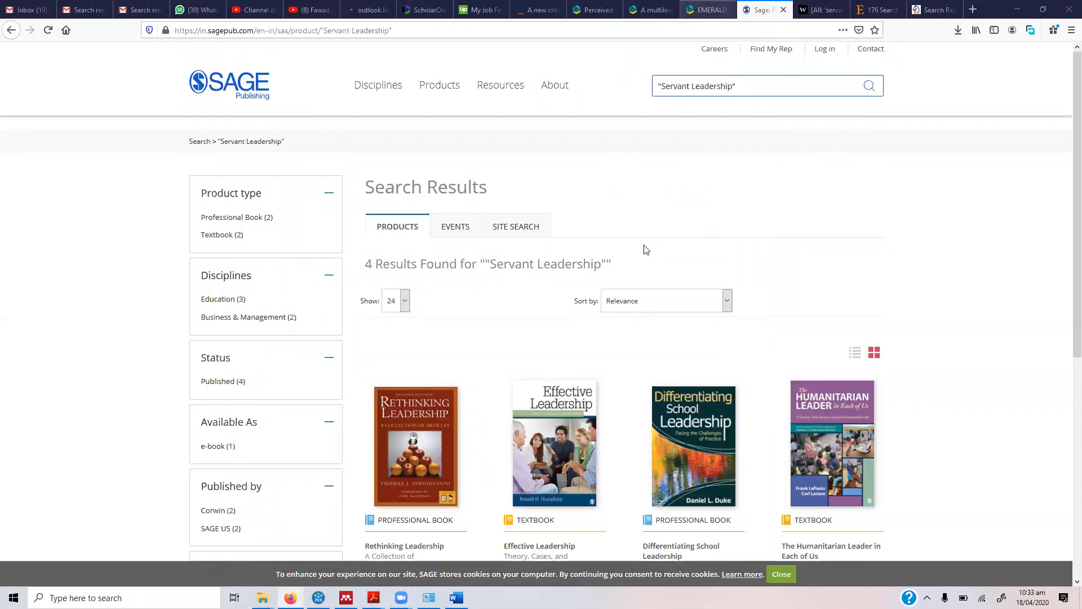
pyautogui.click(709, 10)
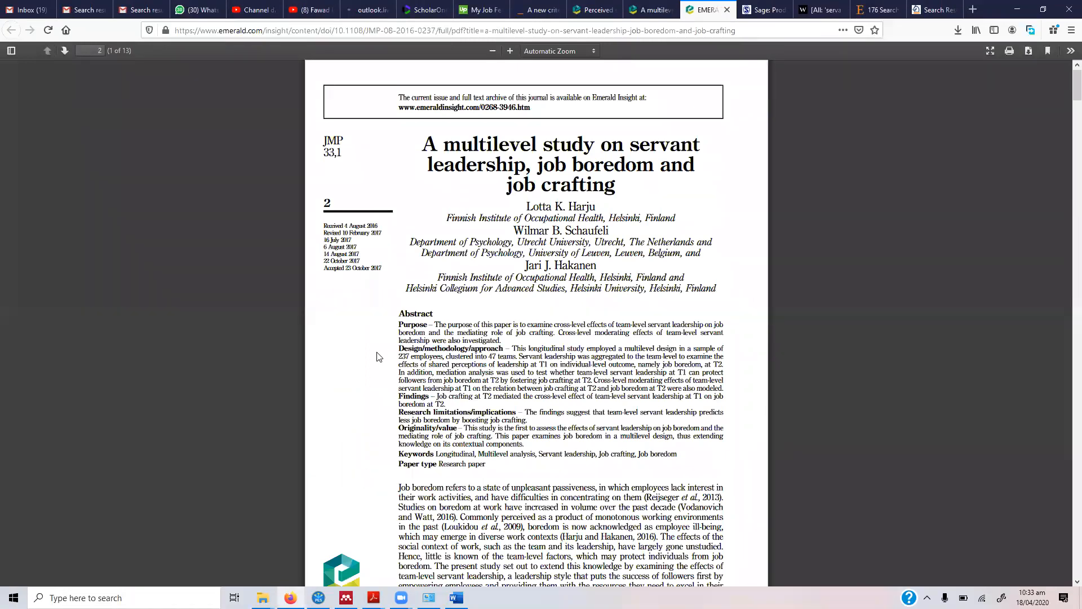
pyautogui.scroll(-3)
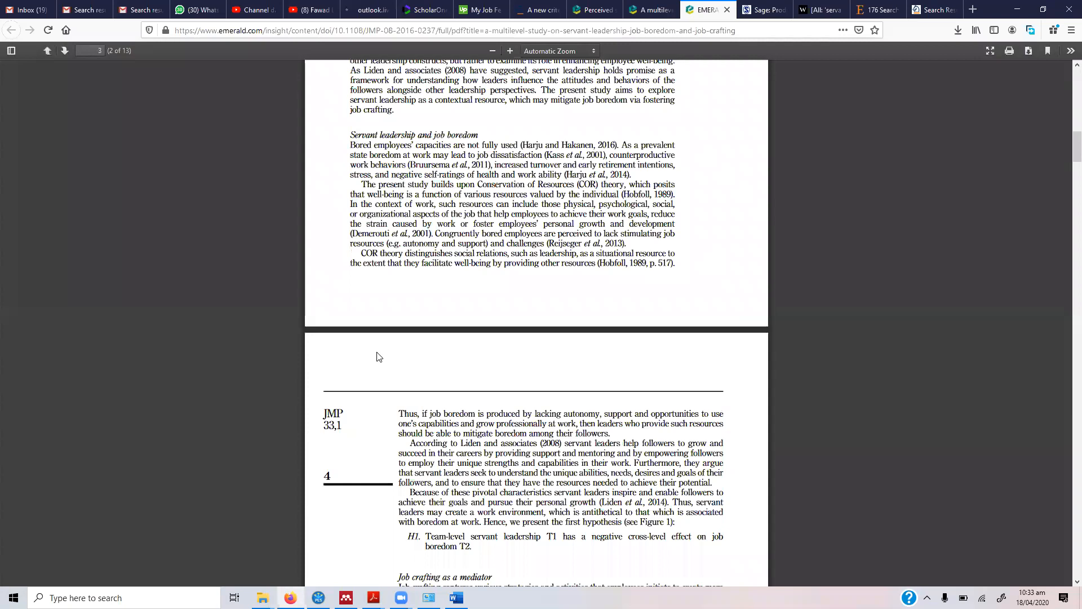
pyautogui.scroll(-3)
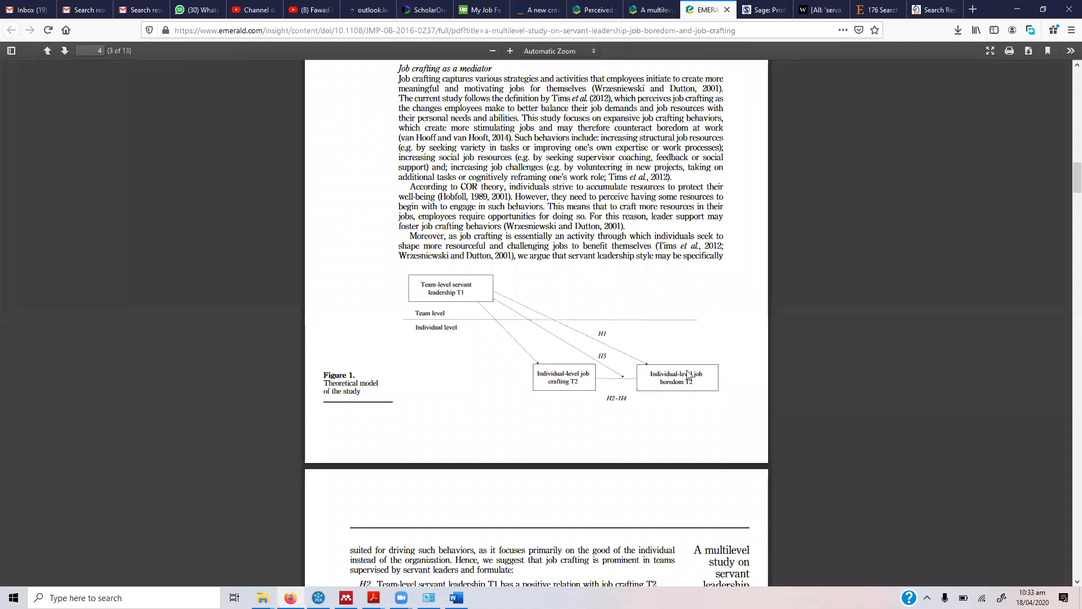
pyautogui.moveTo(574, 405)
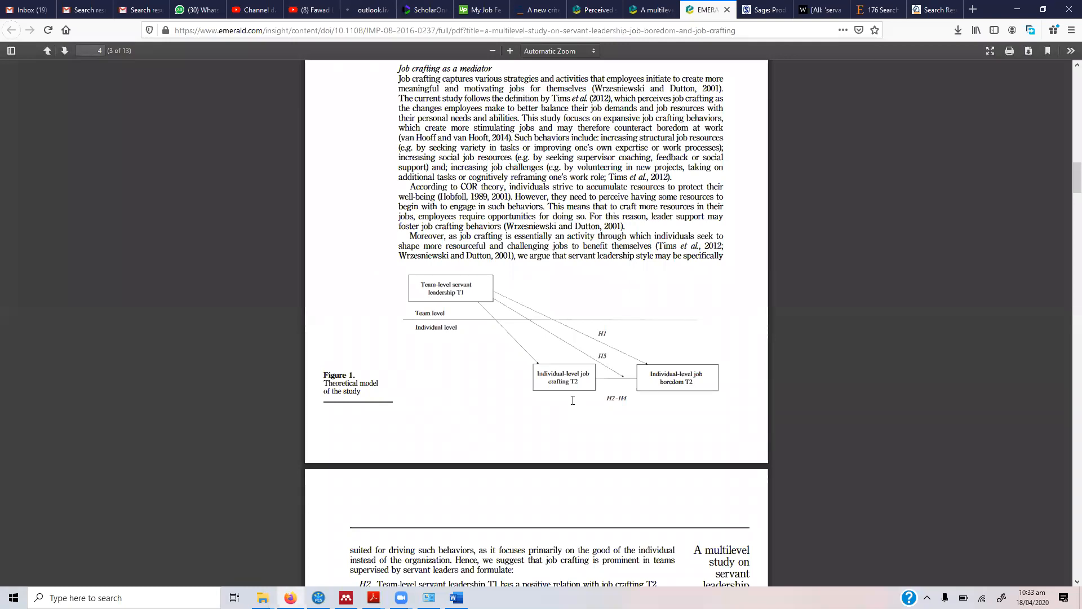
pyautogui.scroll(-3)
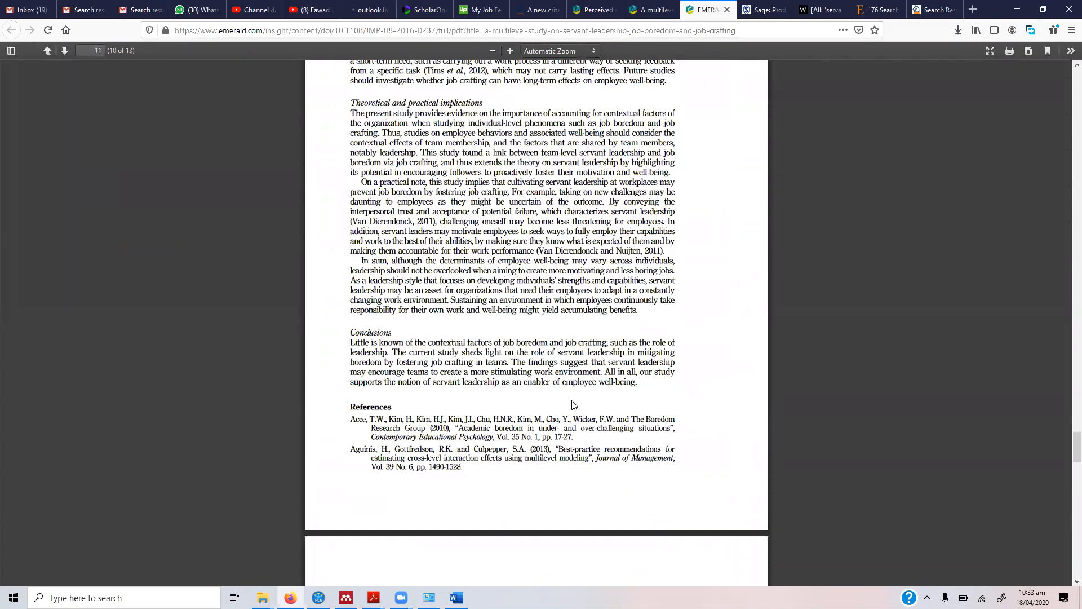
pyautogui.scroll(-3)
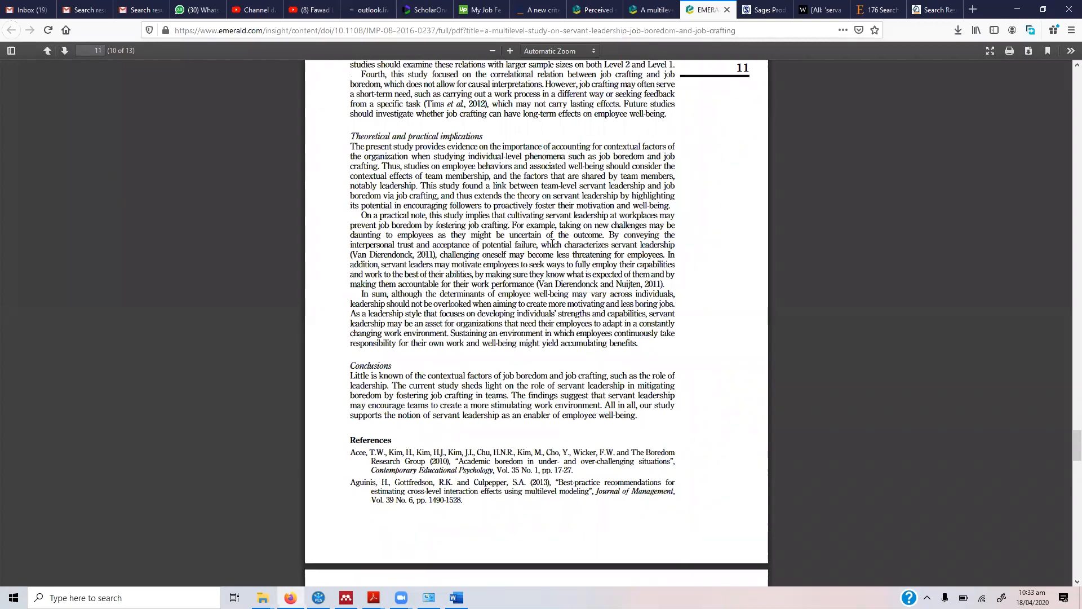
pyautogui.moveTo(920, 156)
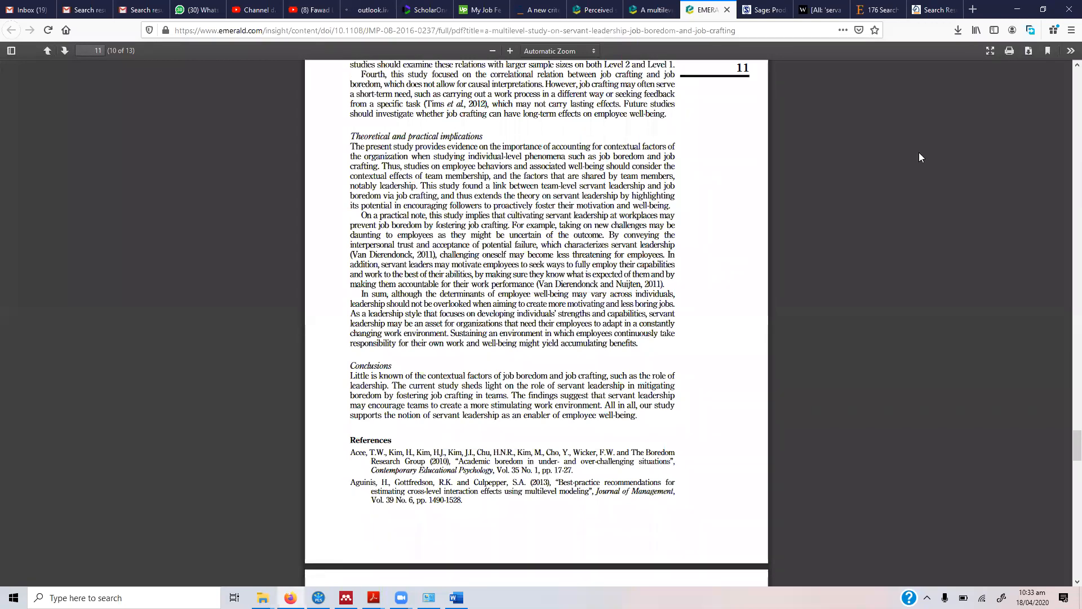
pyautogui.moveTo(782, 165)
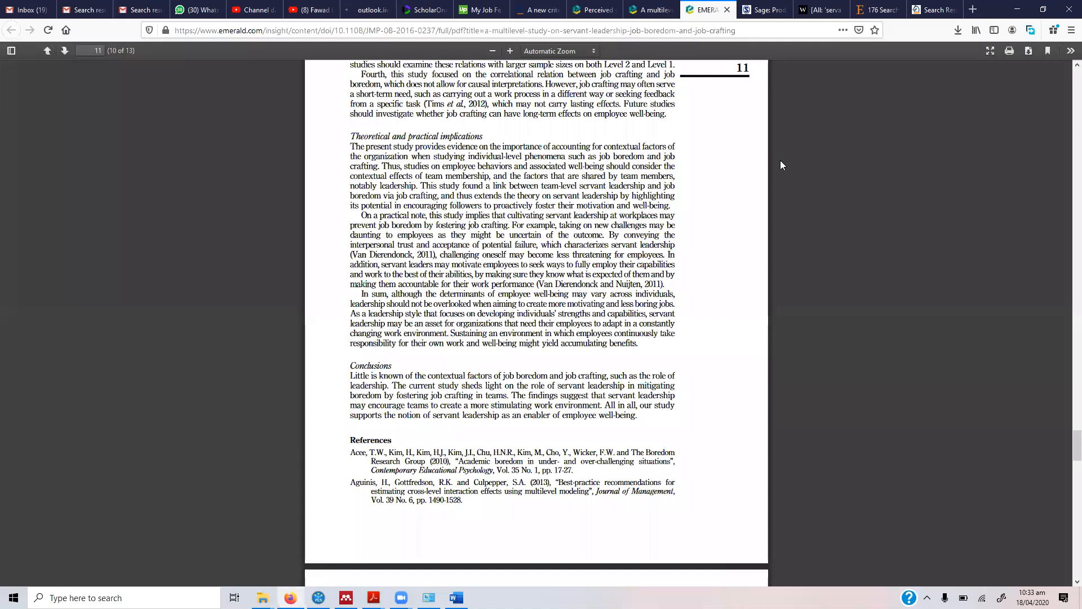
pyautogui.moveTo(674, 133)
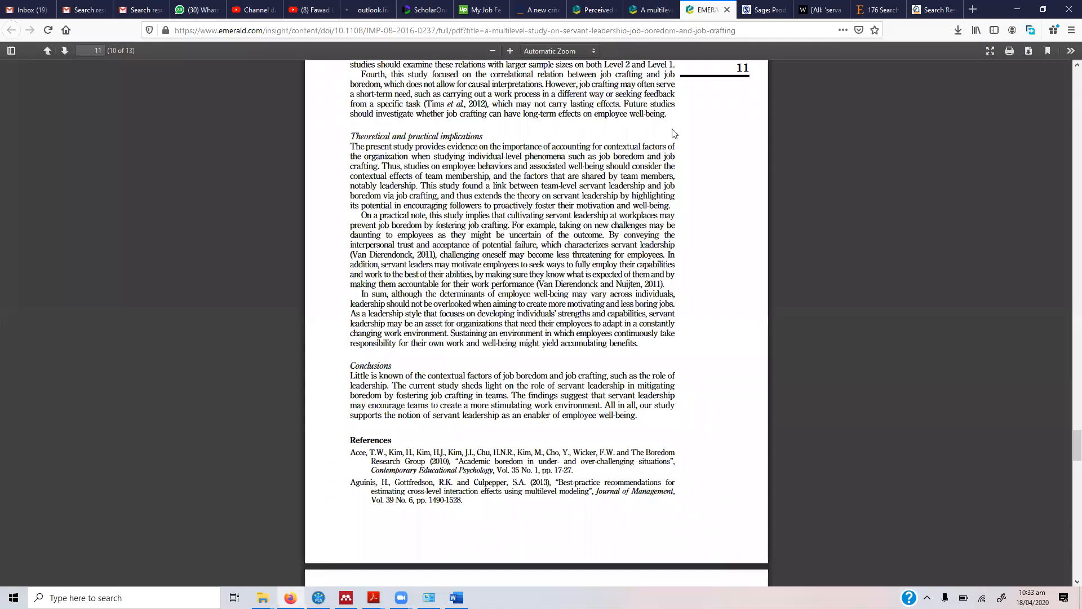
# Move from ScienceDirect's 176 results to Springer's 332 Servant Leadership results.
pyautogui.click(877, 9)
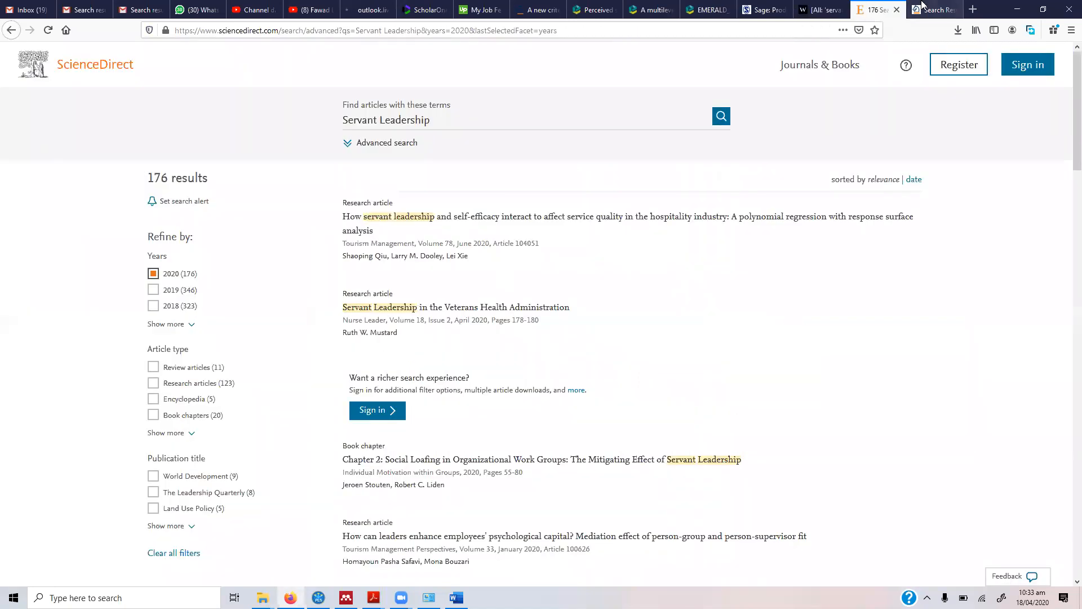
pyautogui.click(936, 9)
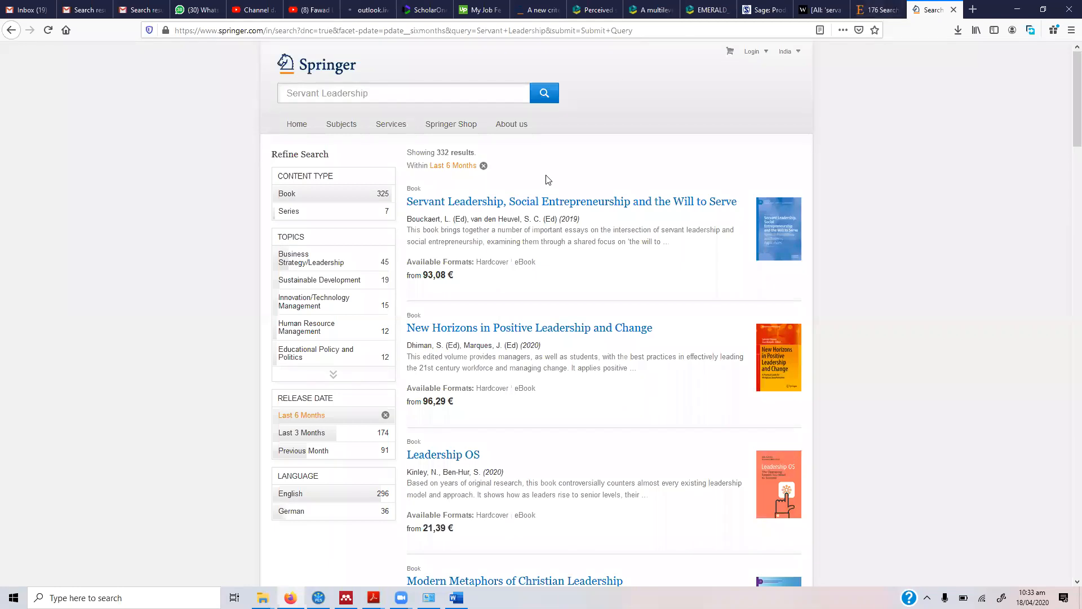
pyautogui.moveTo(557, 64)
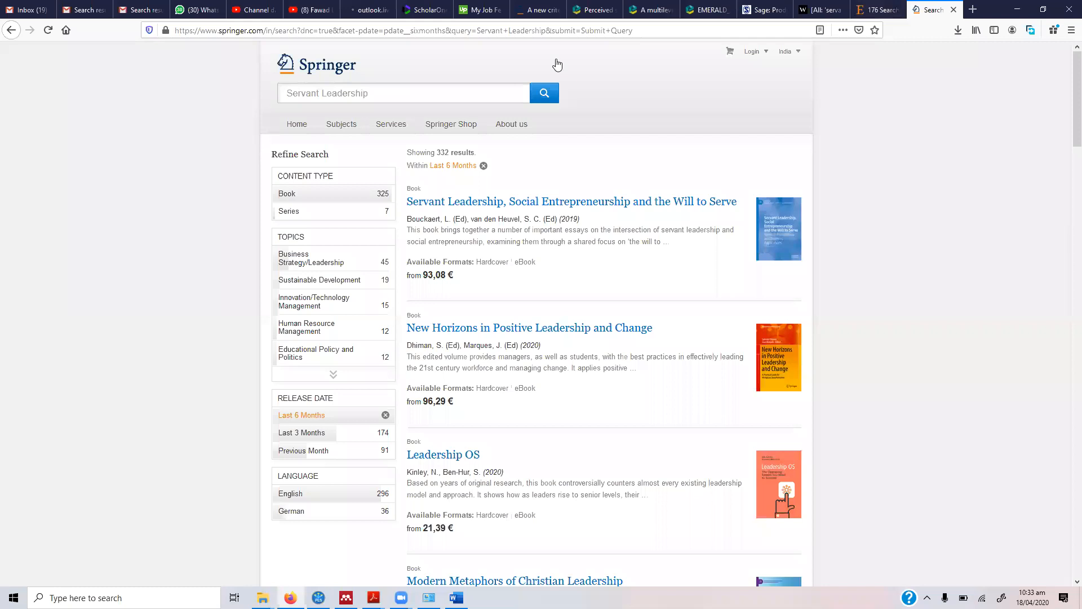